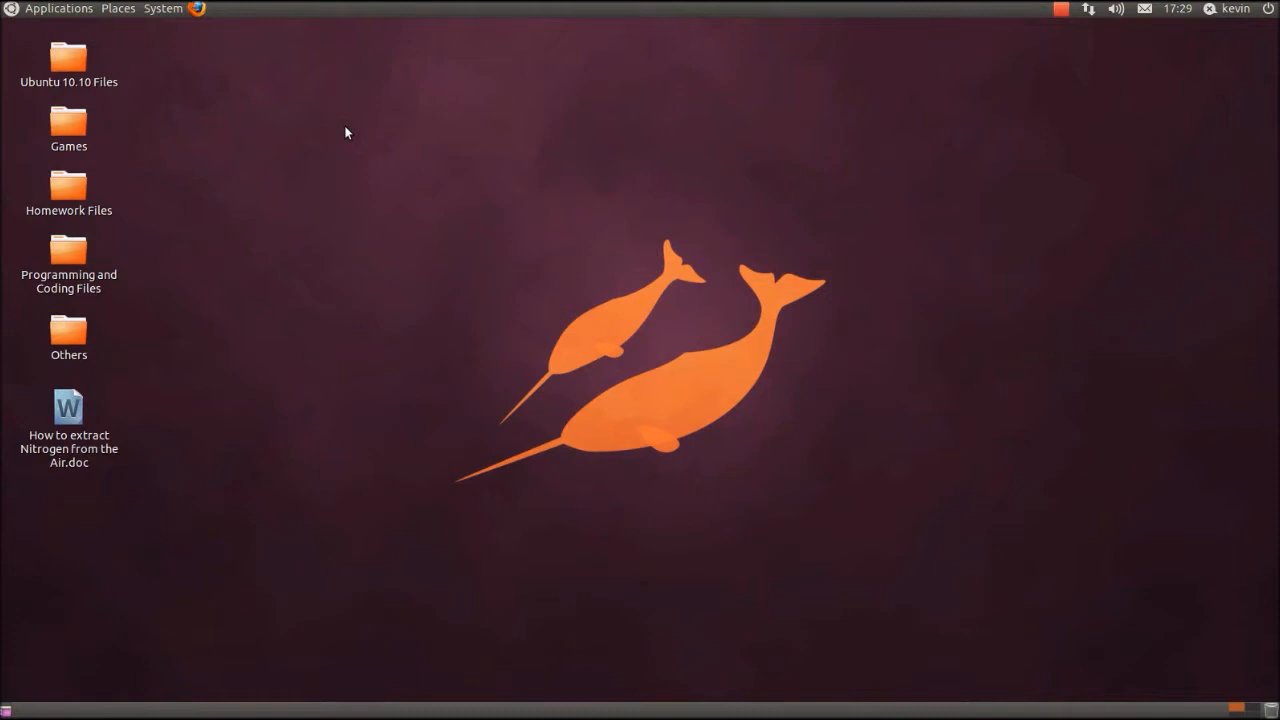
mouse_move(336, 128)
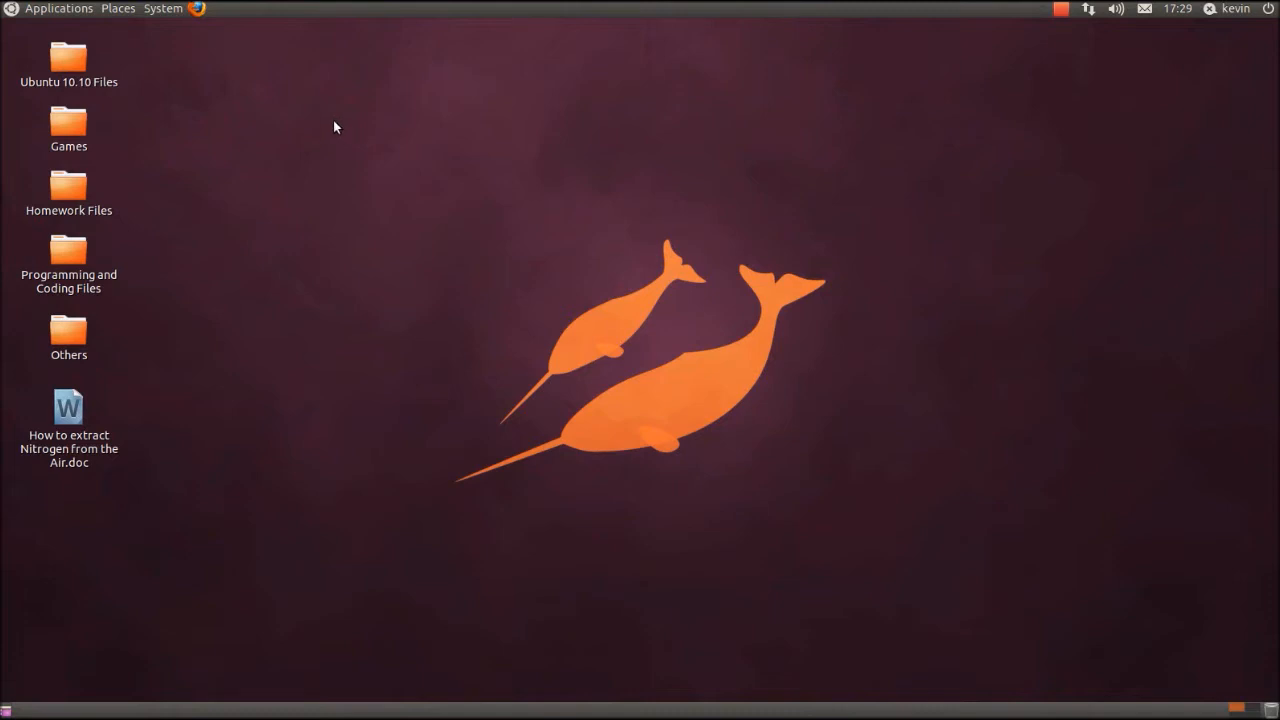
mouse_move(168, 18)
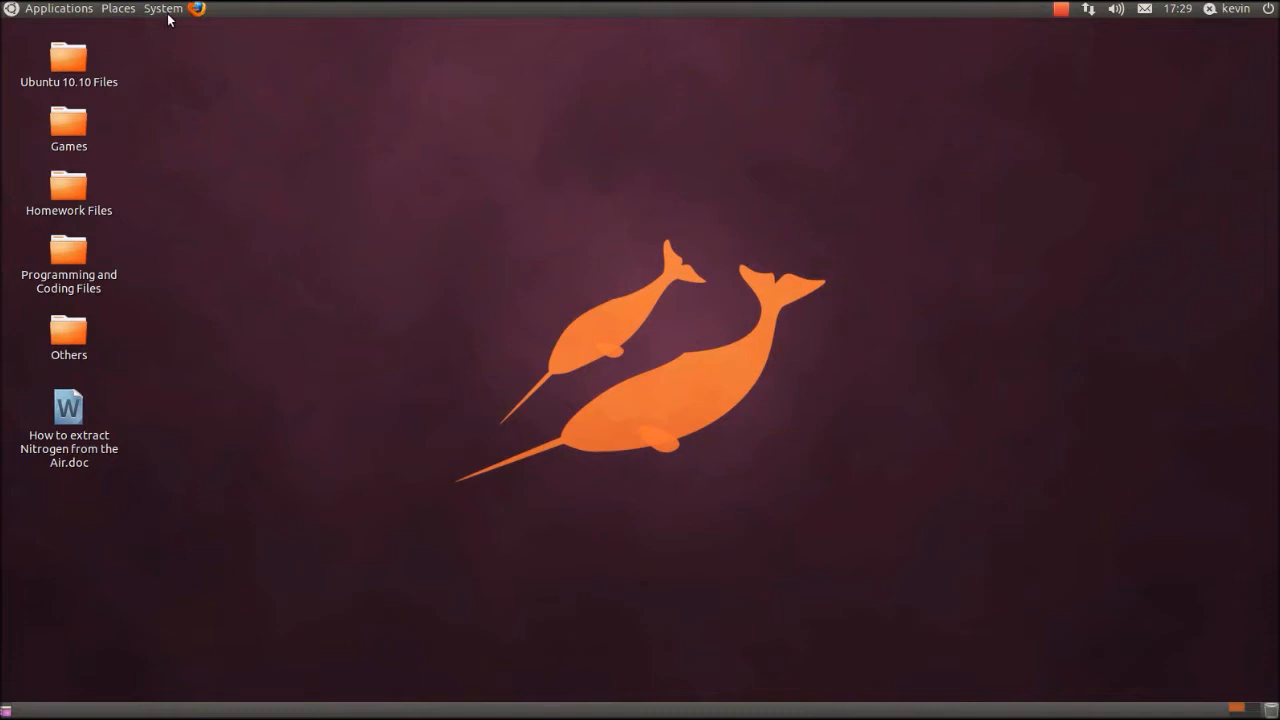
Step: Open the System menu on the GNOME top panel
left_click(162, 8)
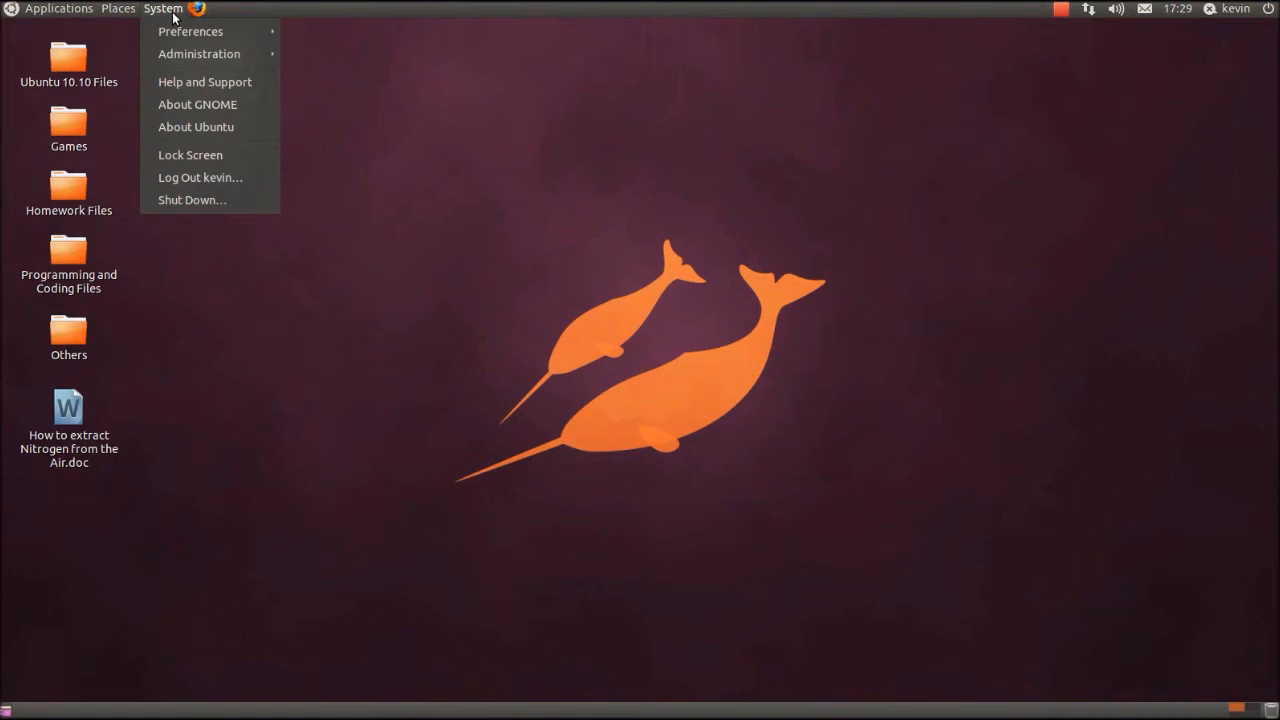
mouse_move(190, 32)
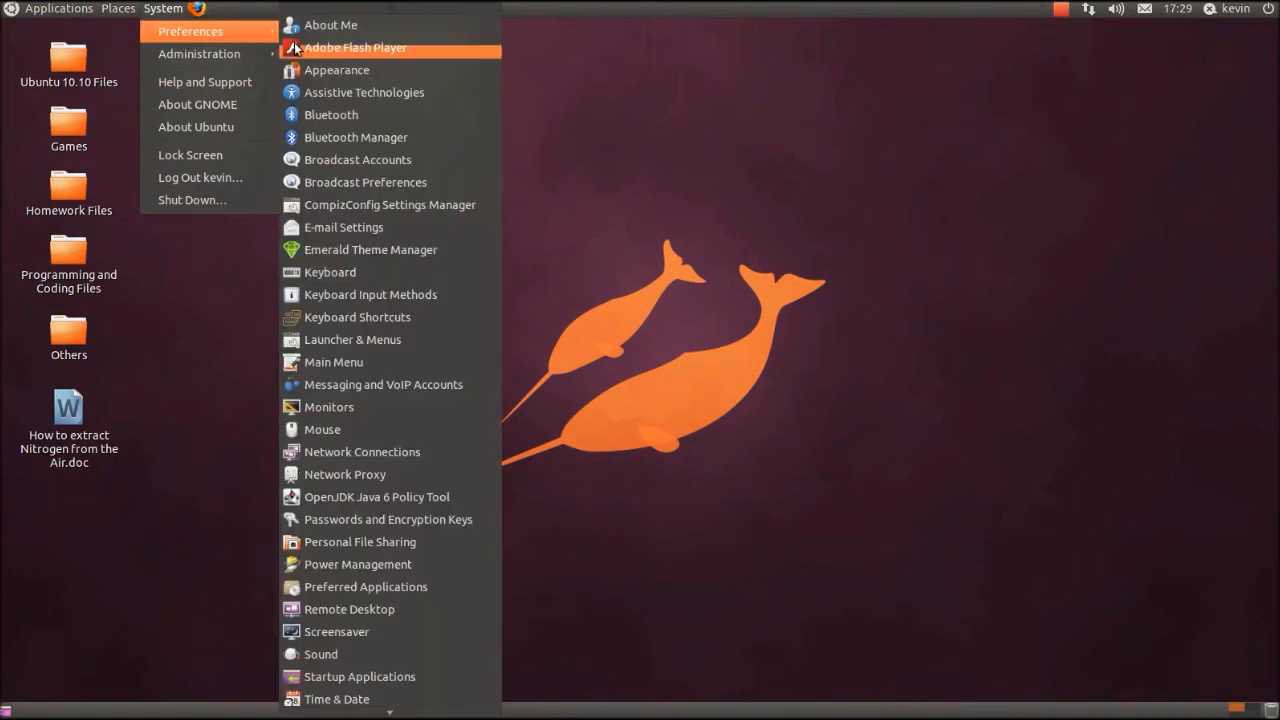
Step: Launch CompizConfig Settings Manager and filter the plugin list for 'wo'
left_click(390, 204)
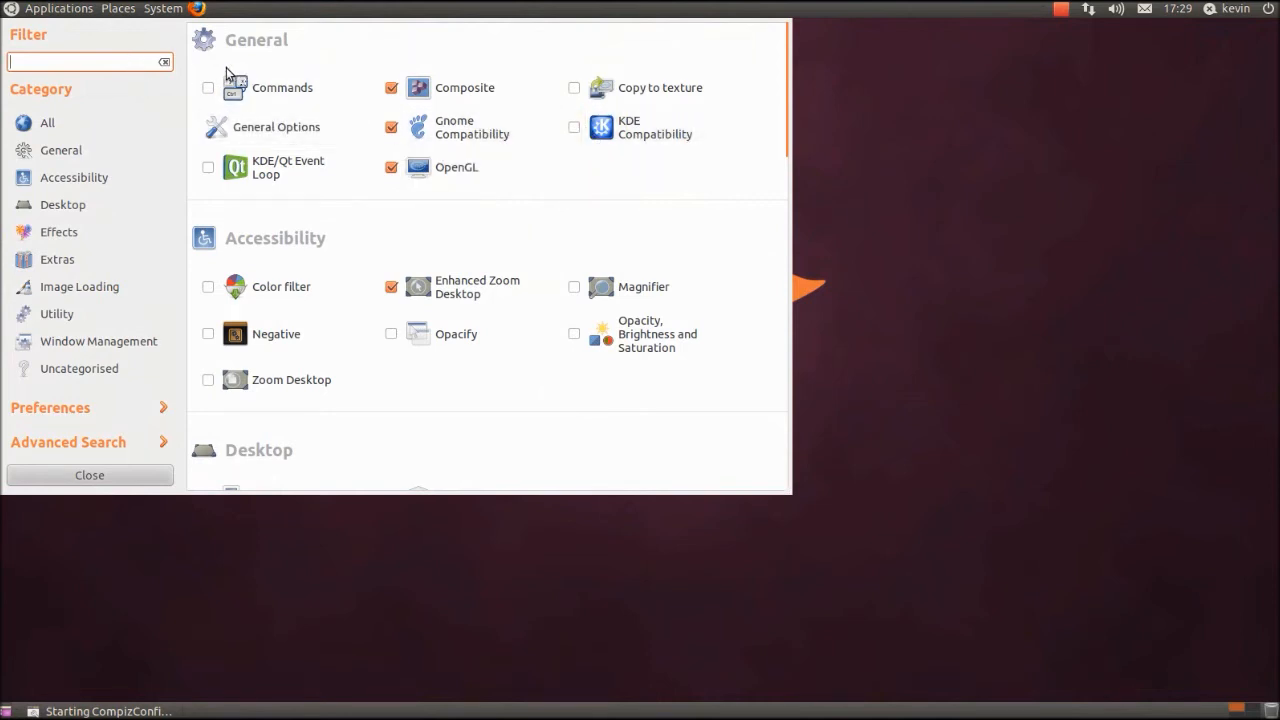
type("w")
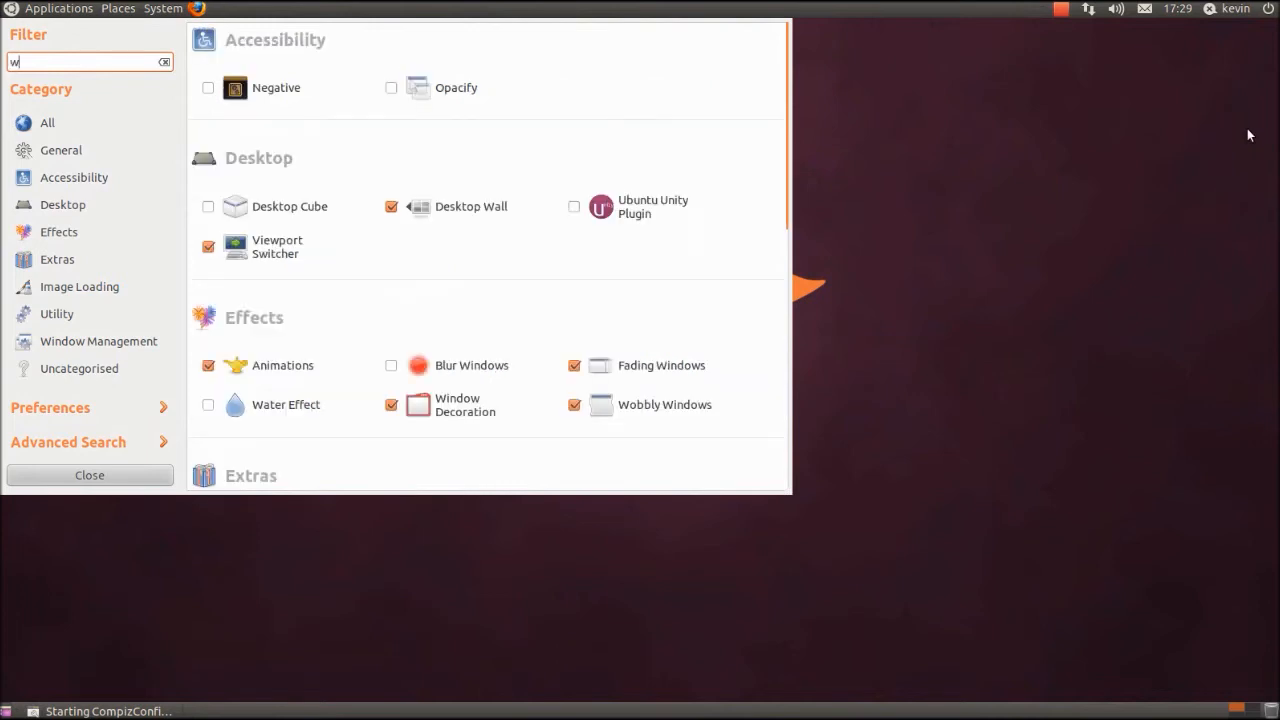
type("obb")
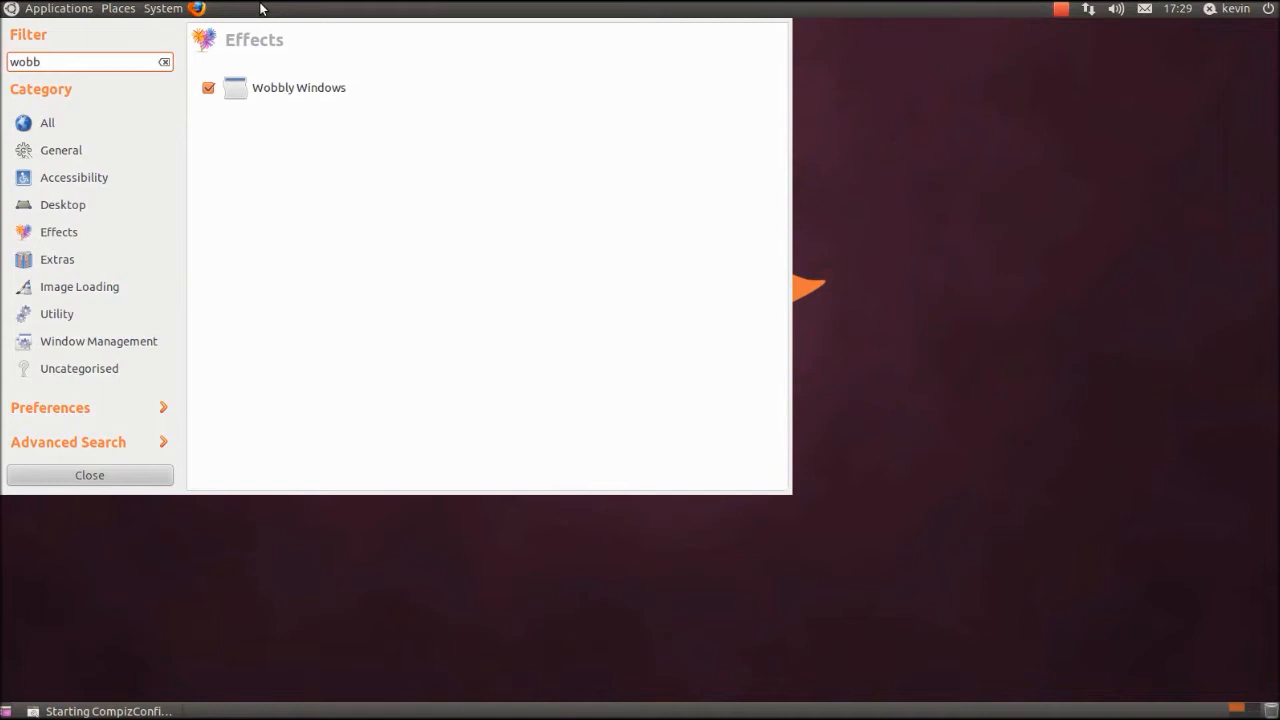
Step: Disable the Wobbly Windows plugin from its settings page
left_click(298, 88)
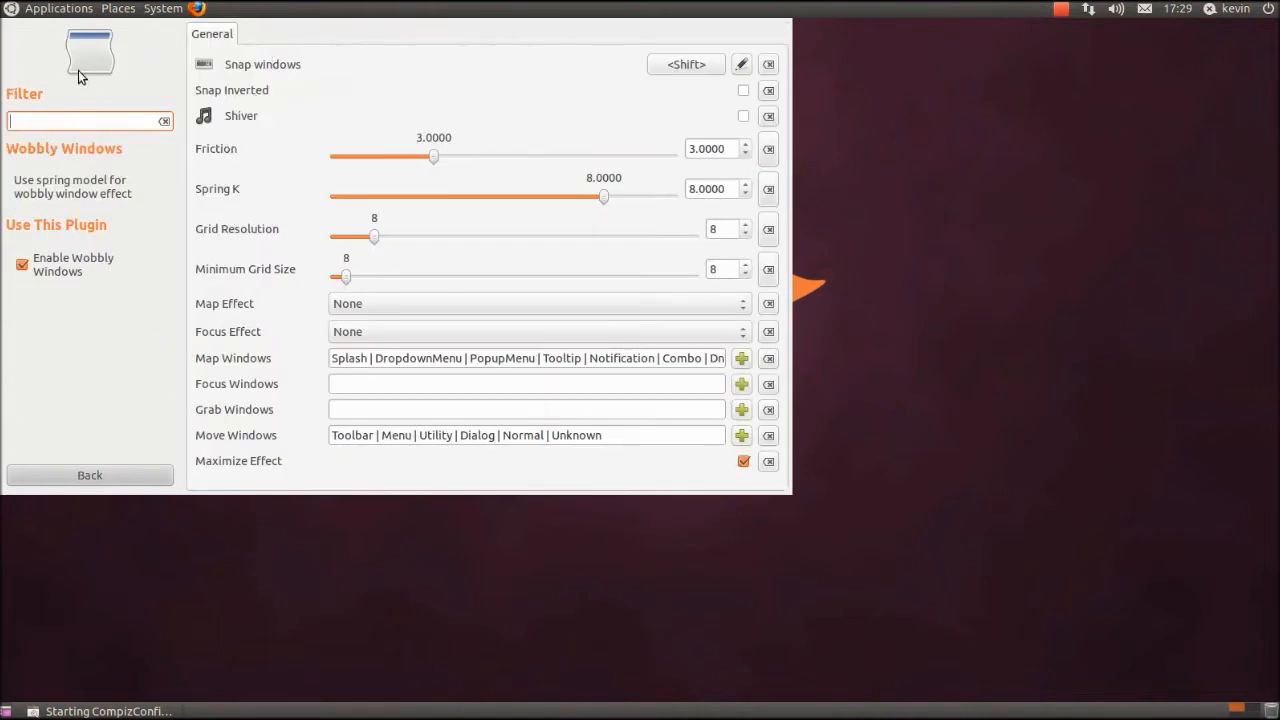
left_click(22, 264)
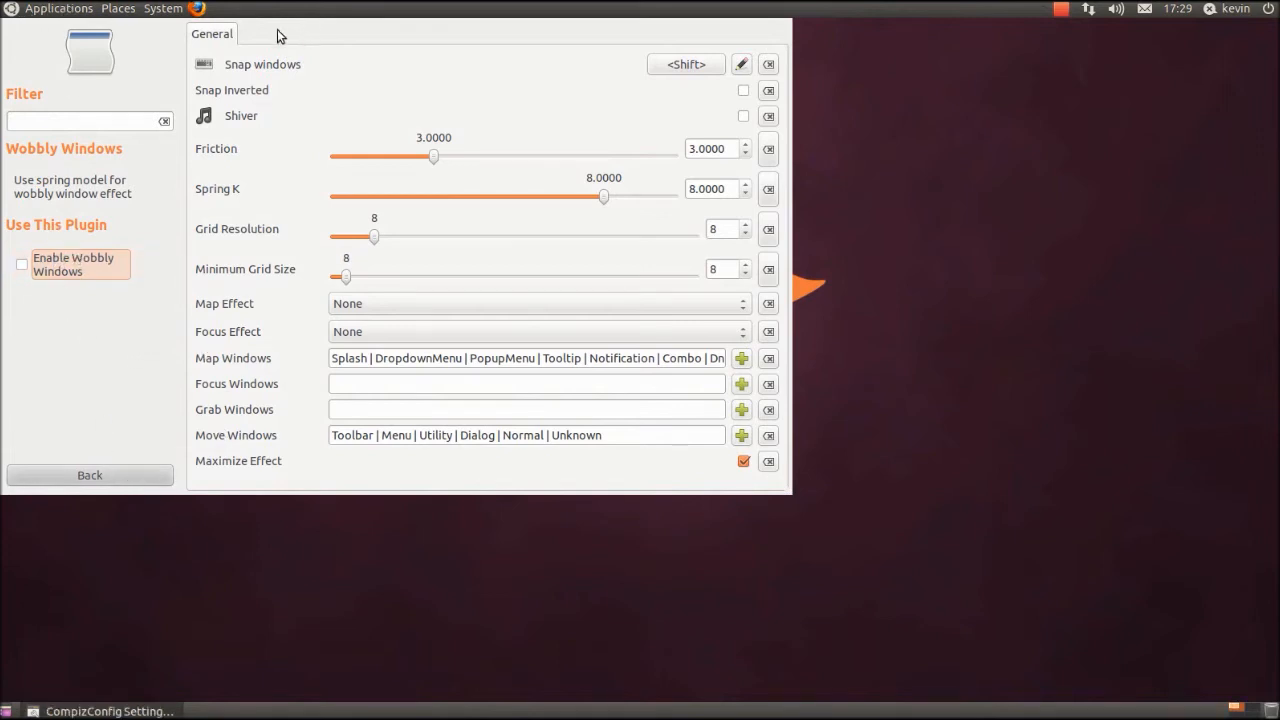
mouse_move(600, 52)
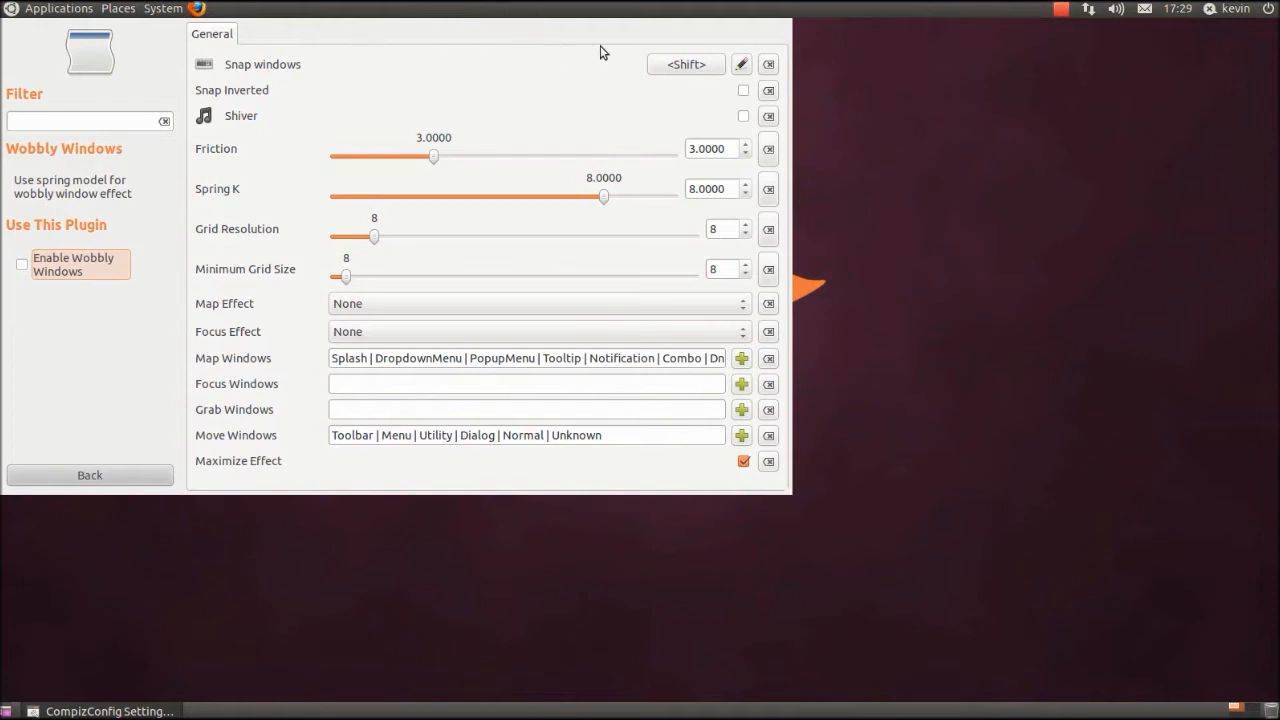
mouse_move(120, 398)
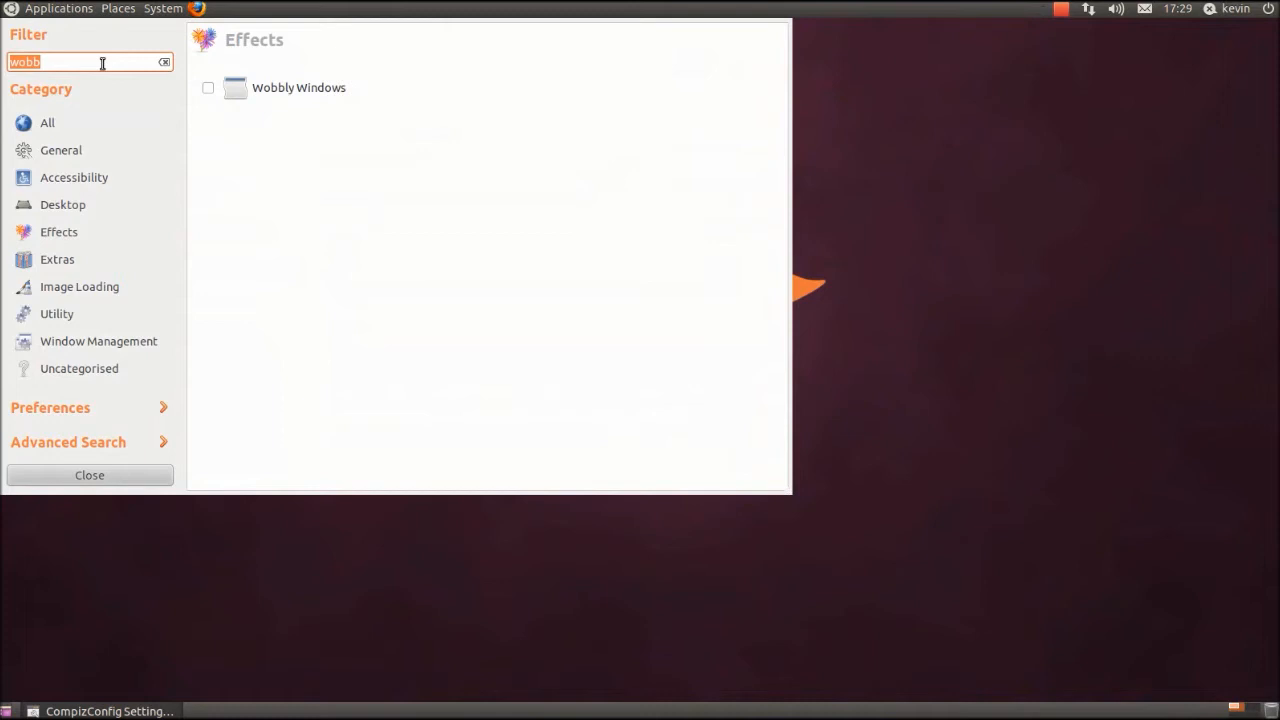
Step: Filter the plugins by 'edg' and enable Snapping Windows
type("edge")
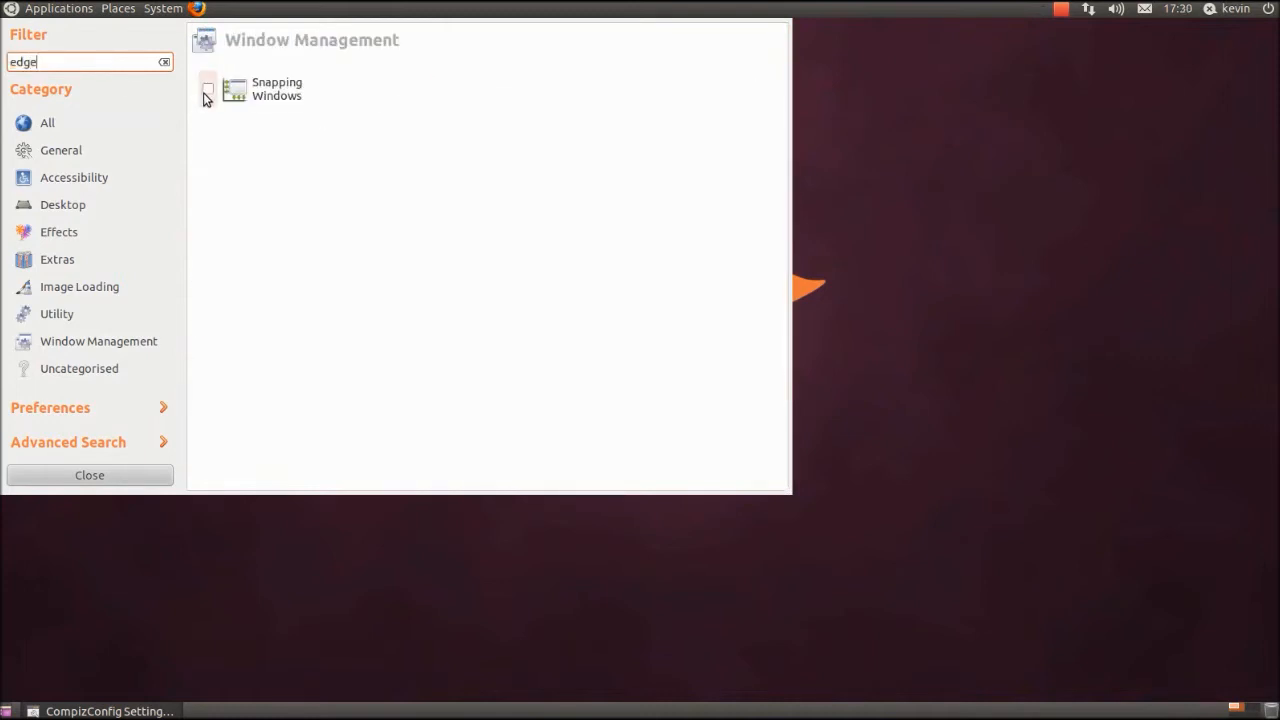
left_click(208, 90)
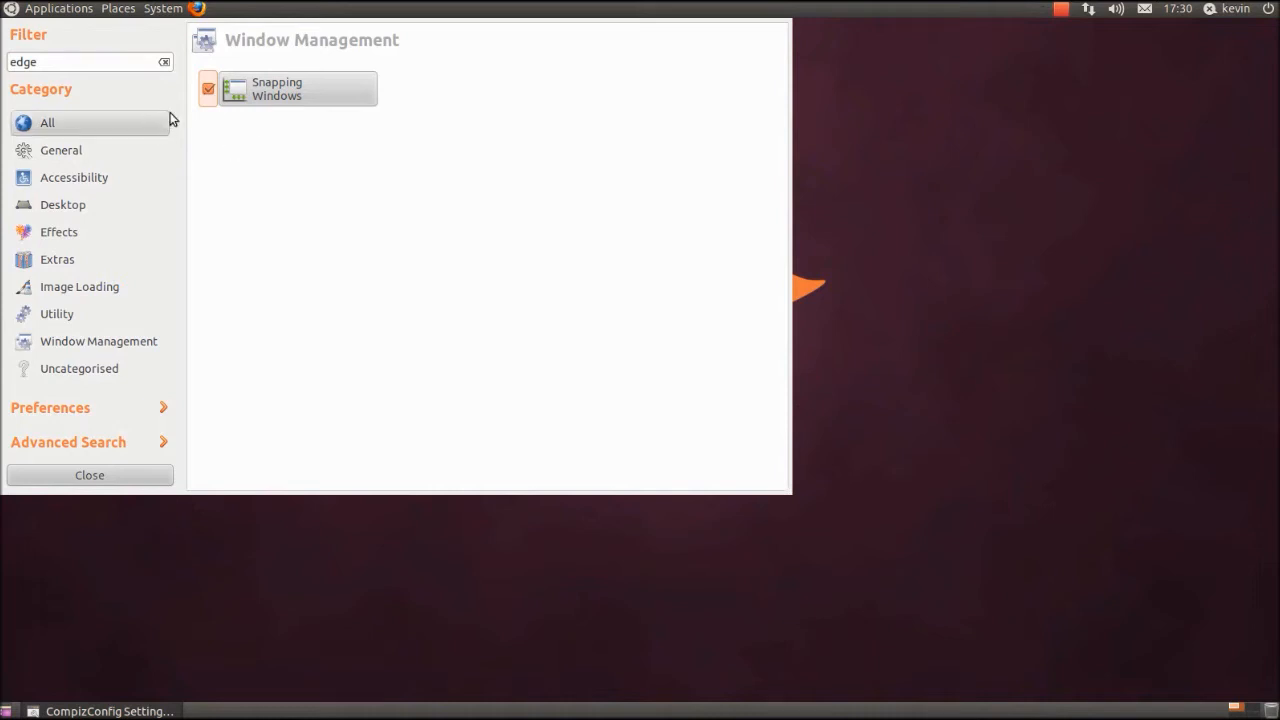
mouse_move(112, 408)
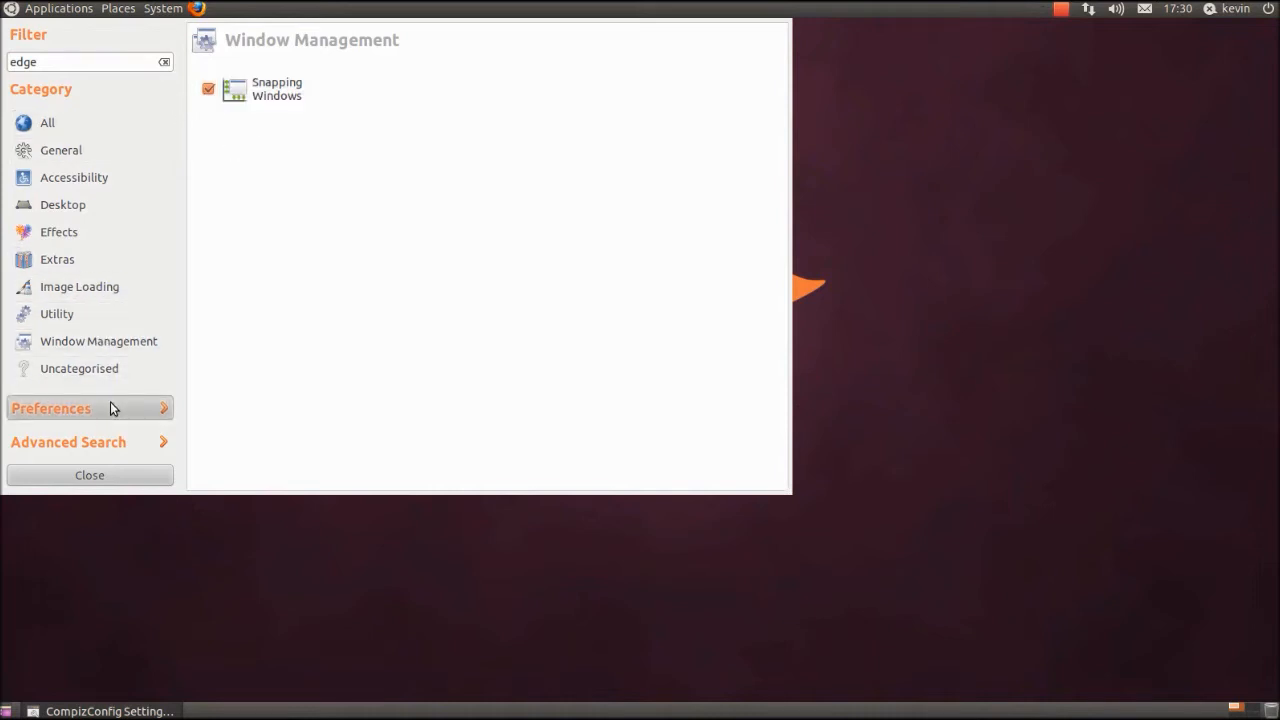
Step: Bring up the Profile & Backend preferences page
left_click(52, 408)
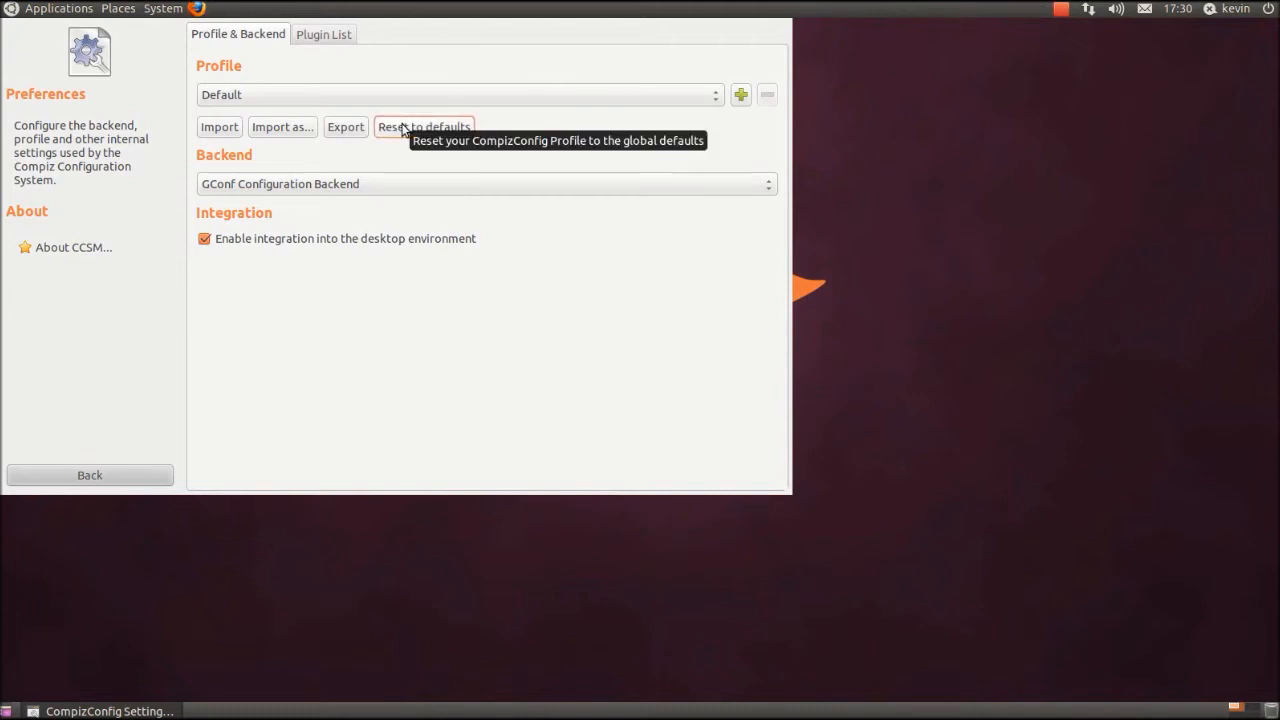
mouse_move(508, 146)
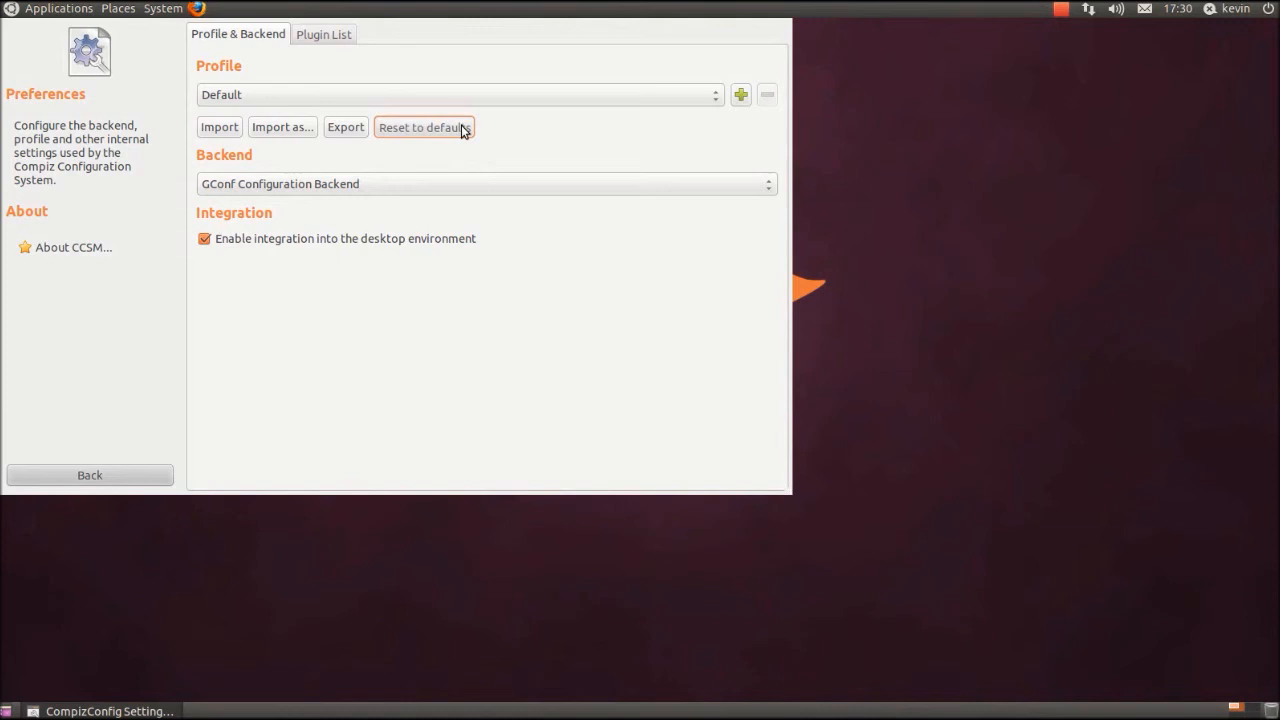
mouse_move(132, 460)
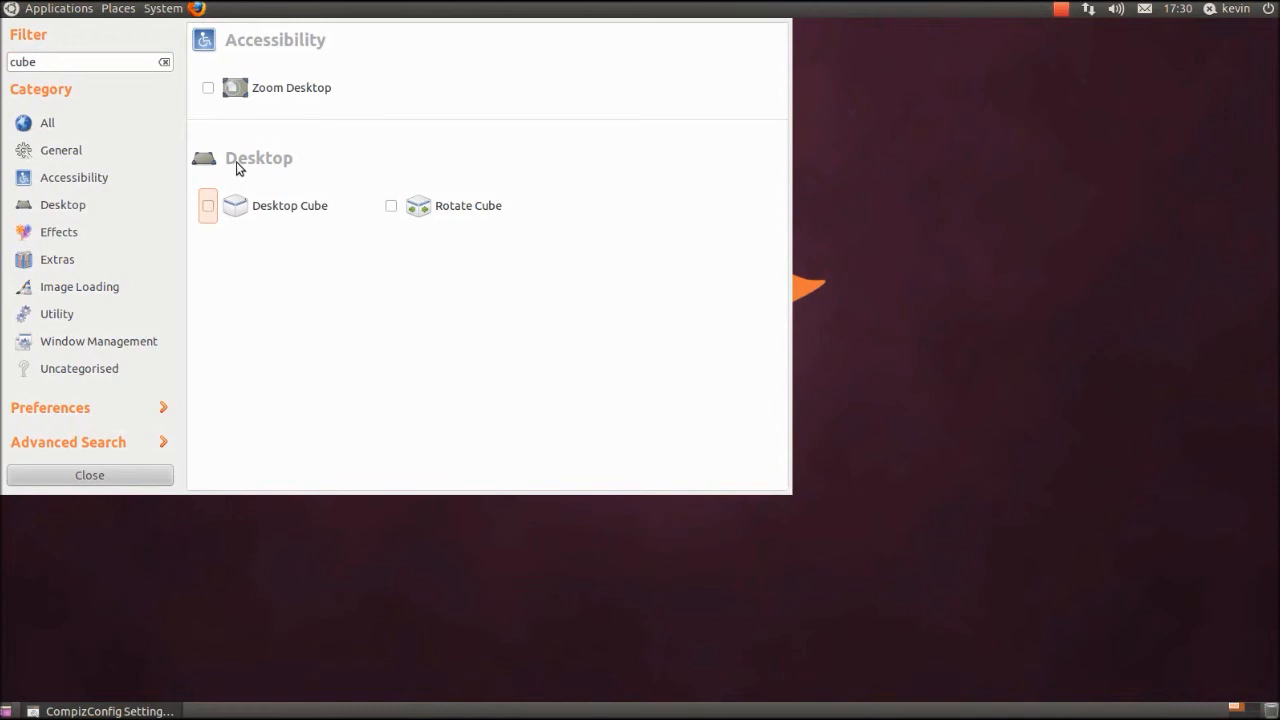
Step: Attempt to enable Desktop Cube, keep Desktop Wall instead, then enable Rotate Cube
left_click(208, 204)
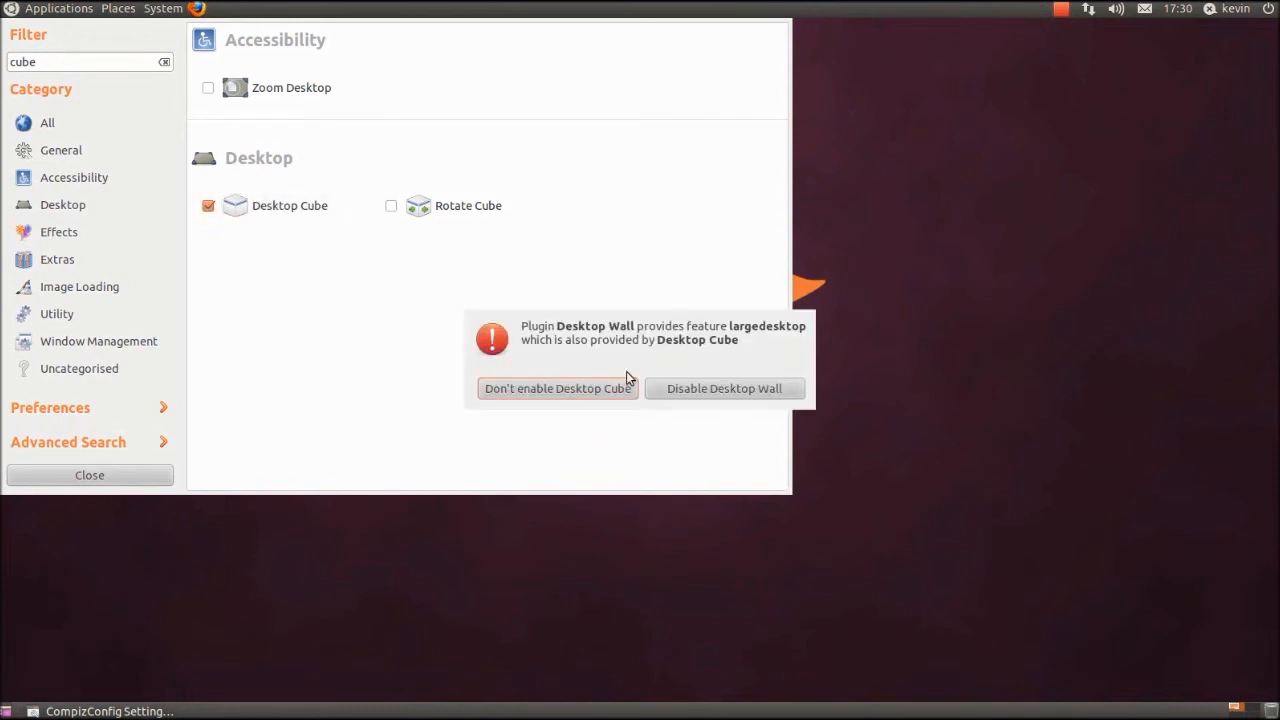
left_click(556, 388)
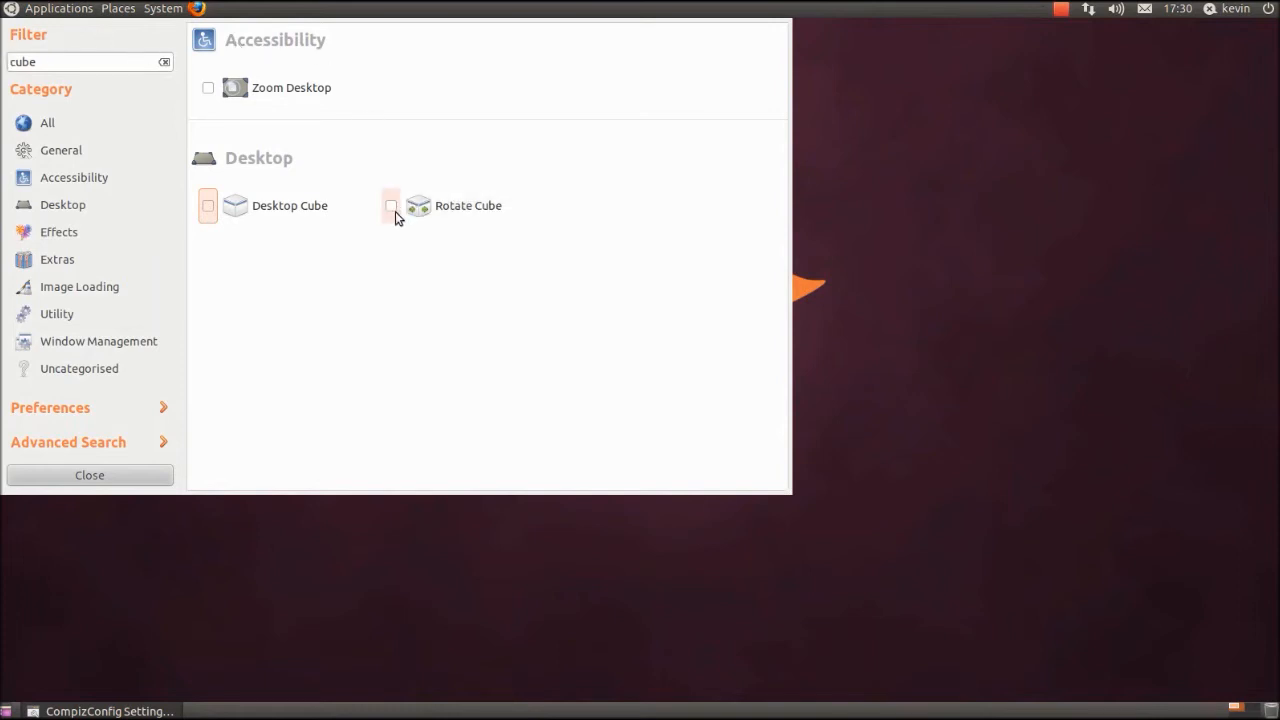
left_click(392, 206)
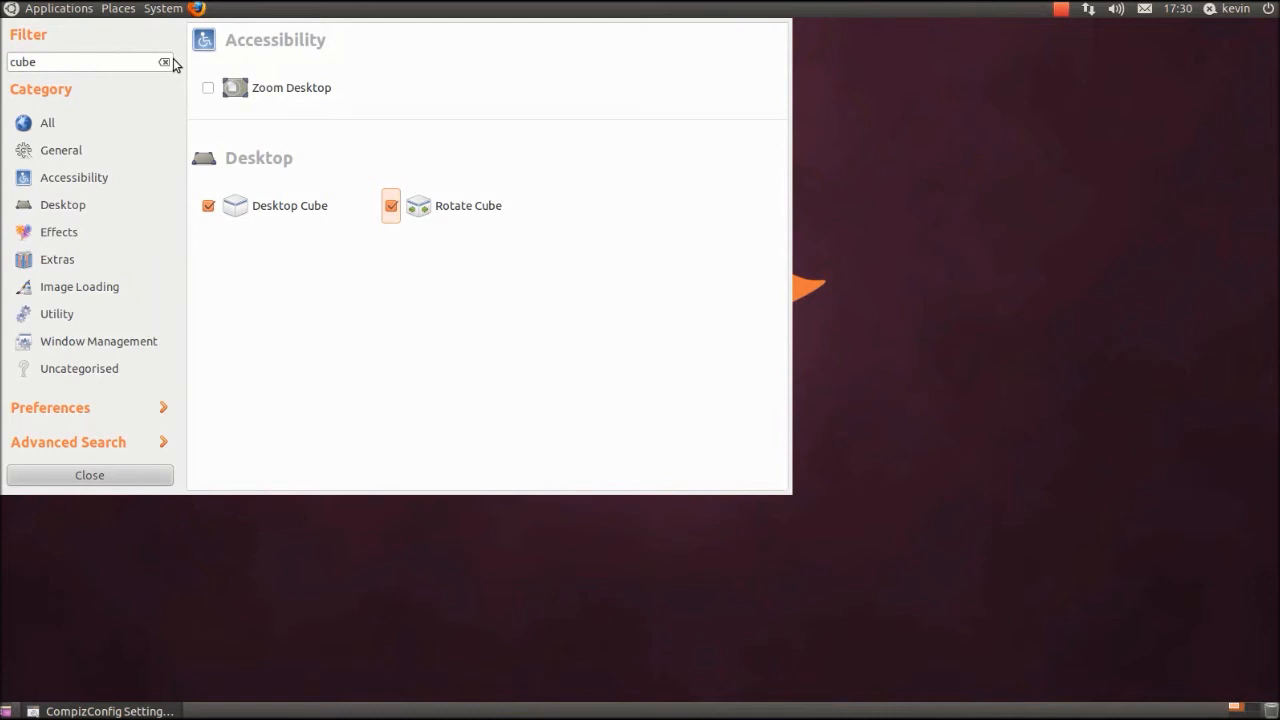
mouse_move(178, 68)
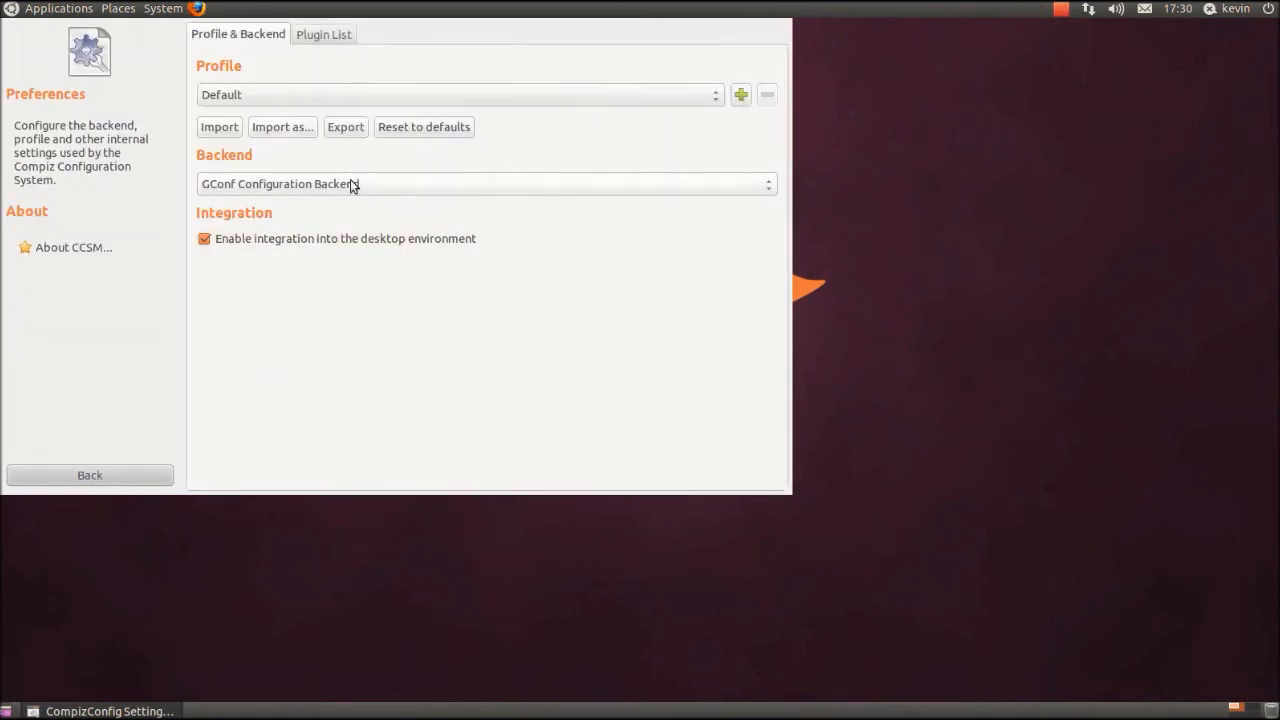
Step: Reset the Default profile to defaults and move the window toward the screen centre
left_click(424, 126)
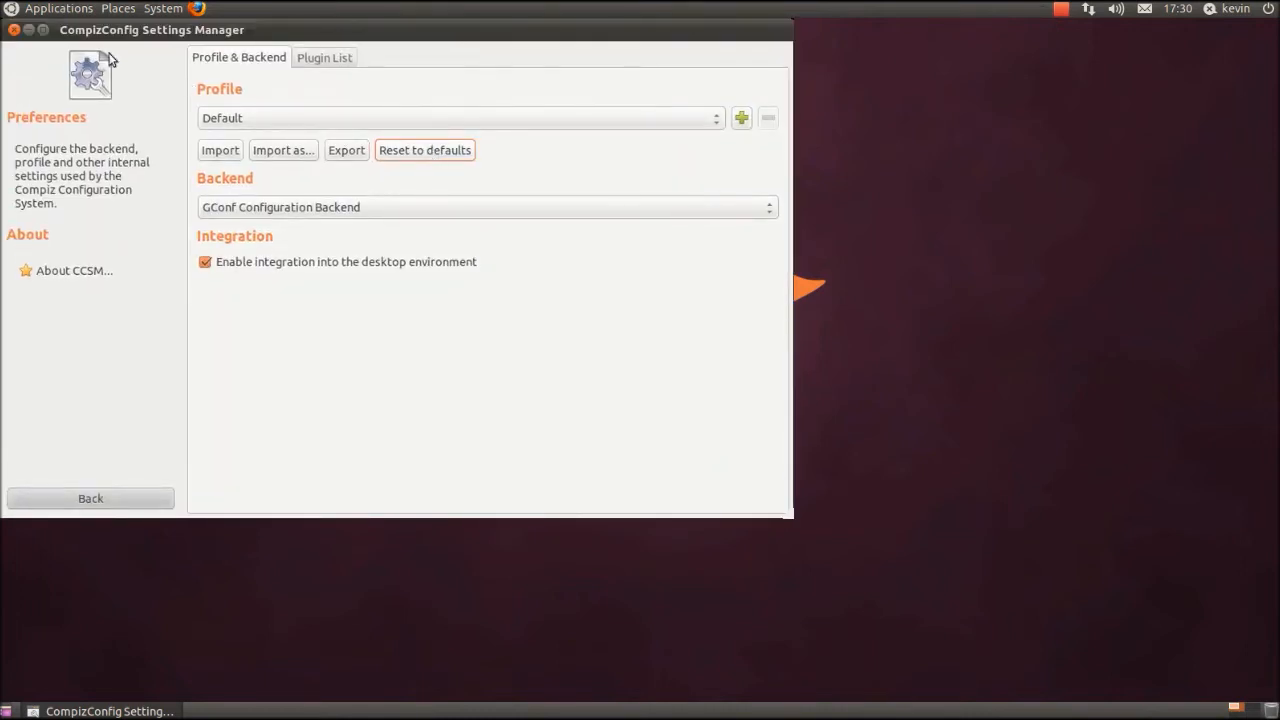
left_click_drag(152, 30, 376, 88)
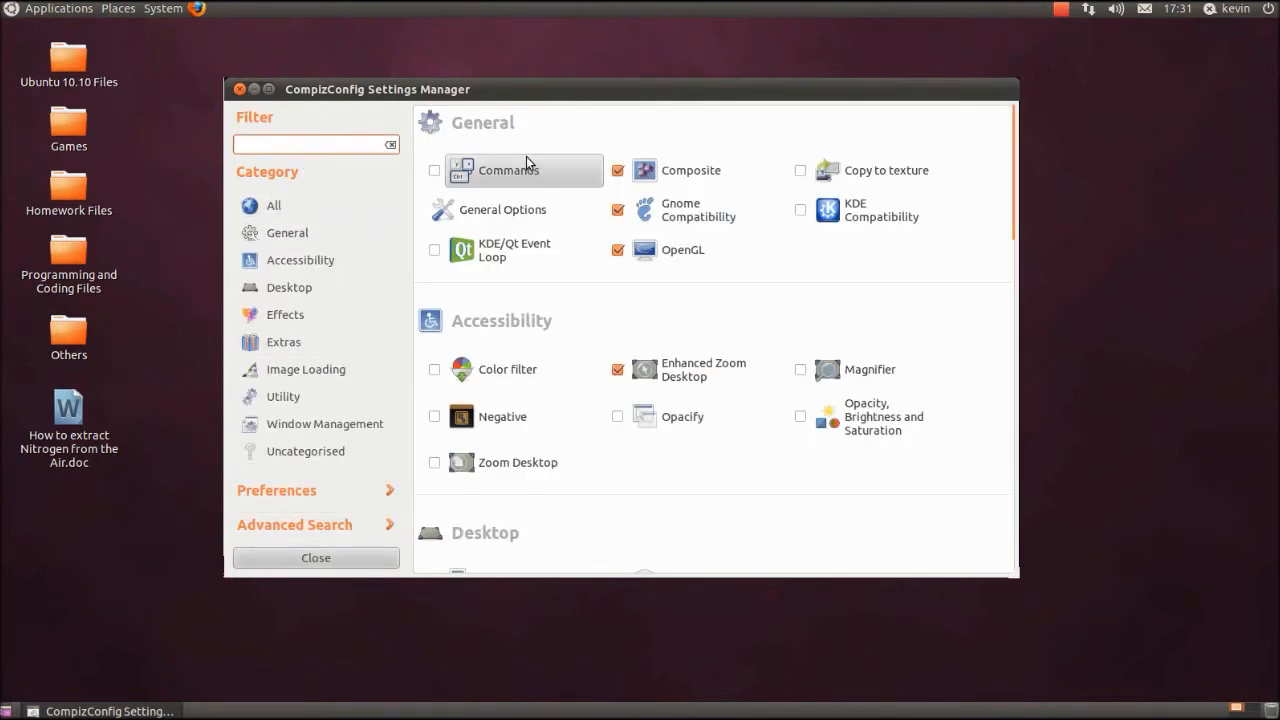
Step: Filter for 'wobb', enable Wobbly Windows and disable the conflicting Snapping Windows
type("wobb")
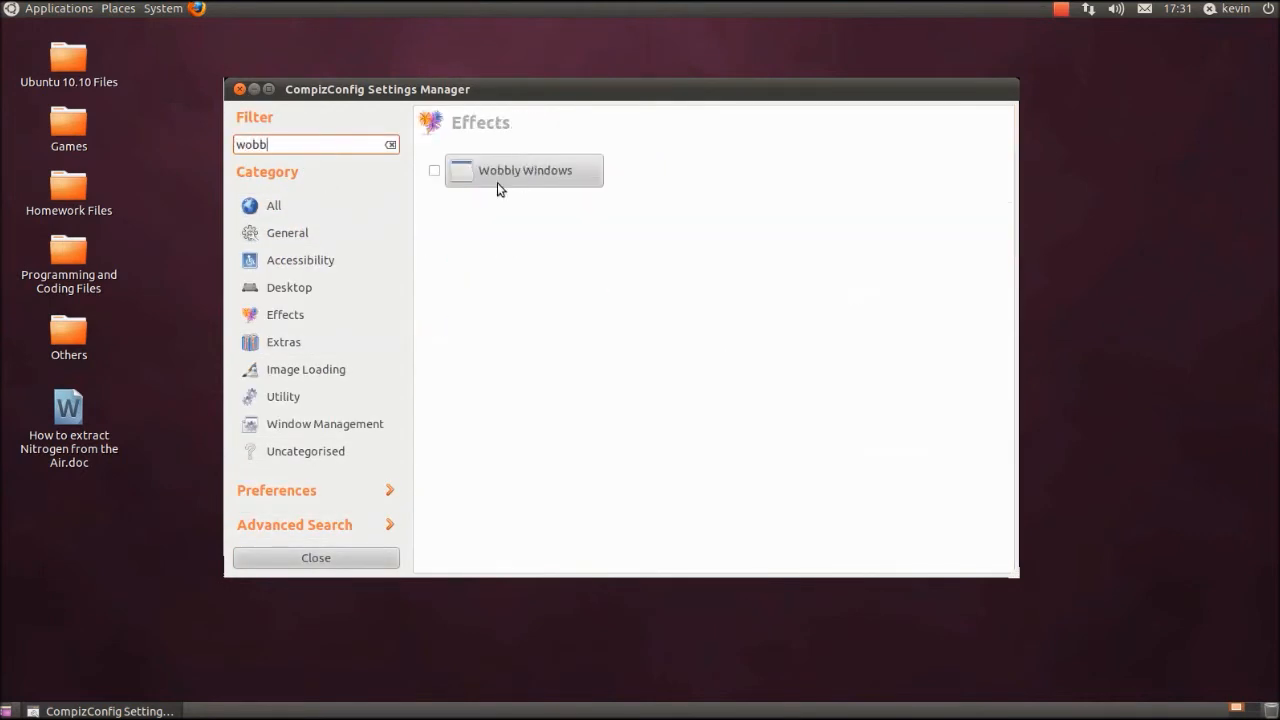
left_click(434, 170)
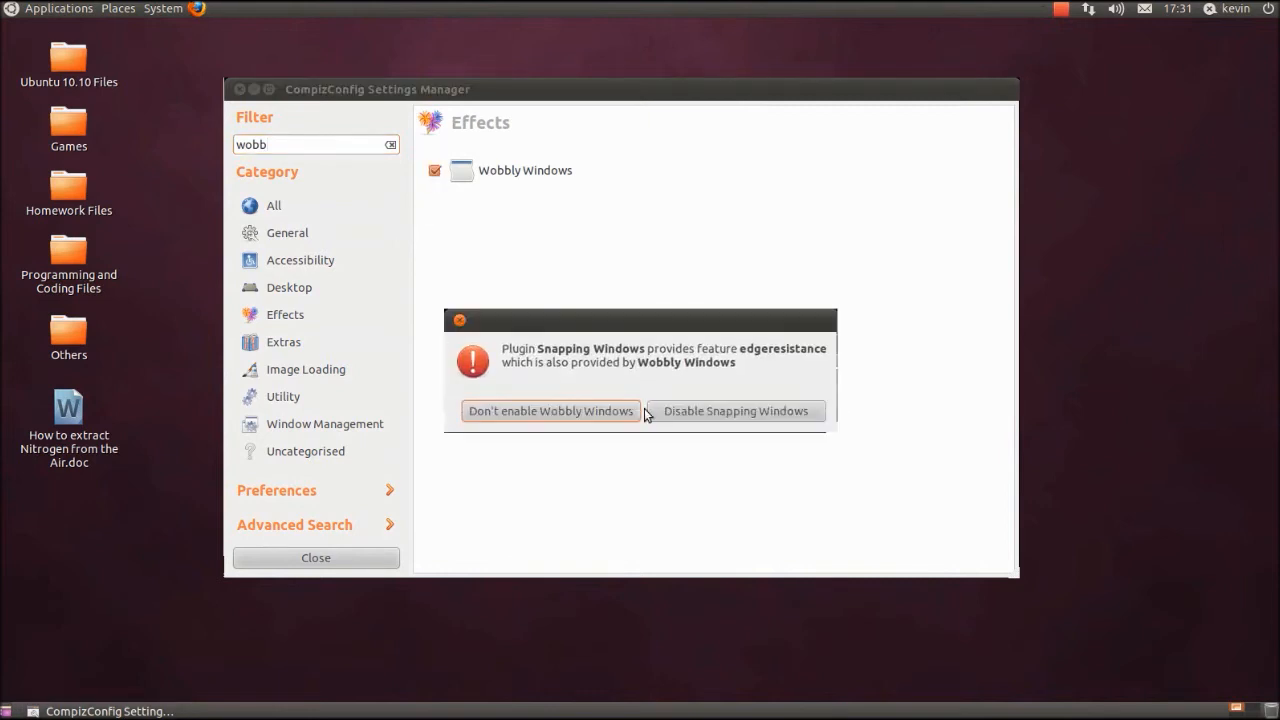
left_click(736, 412)
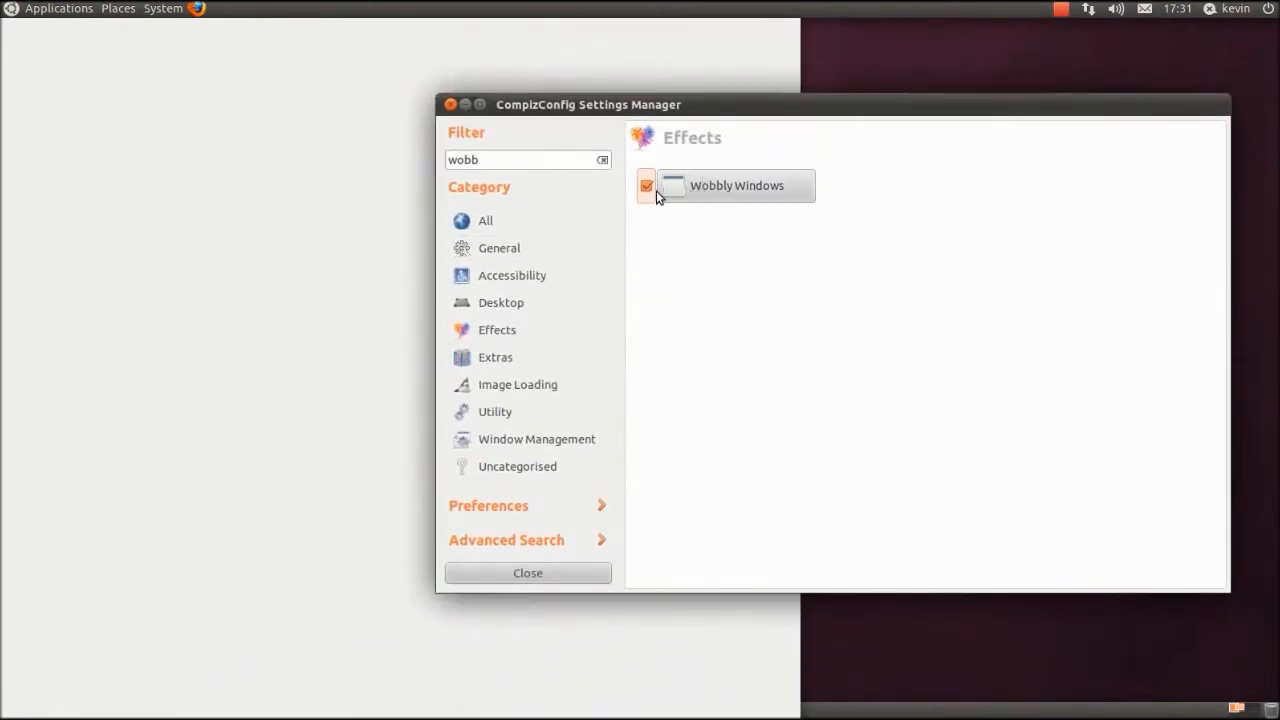
Step: Turn Wobbly Windows off, filter for 'ed' and re-enable Snapping Windows
left_click(646, 184)
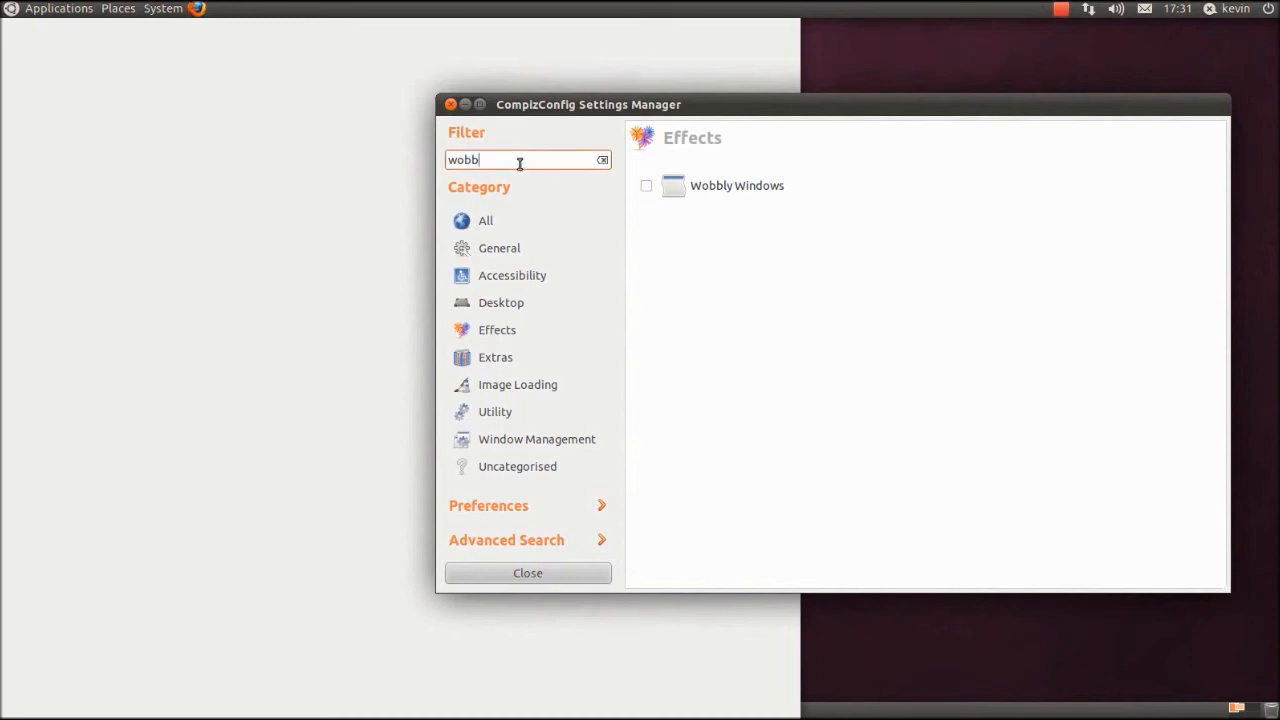
type("ed")
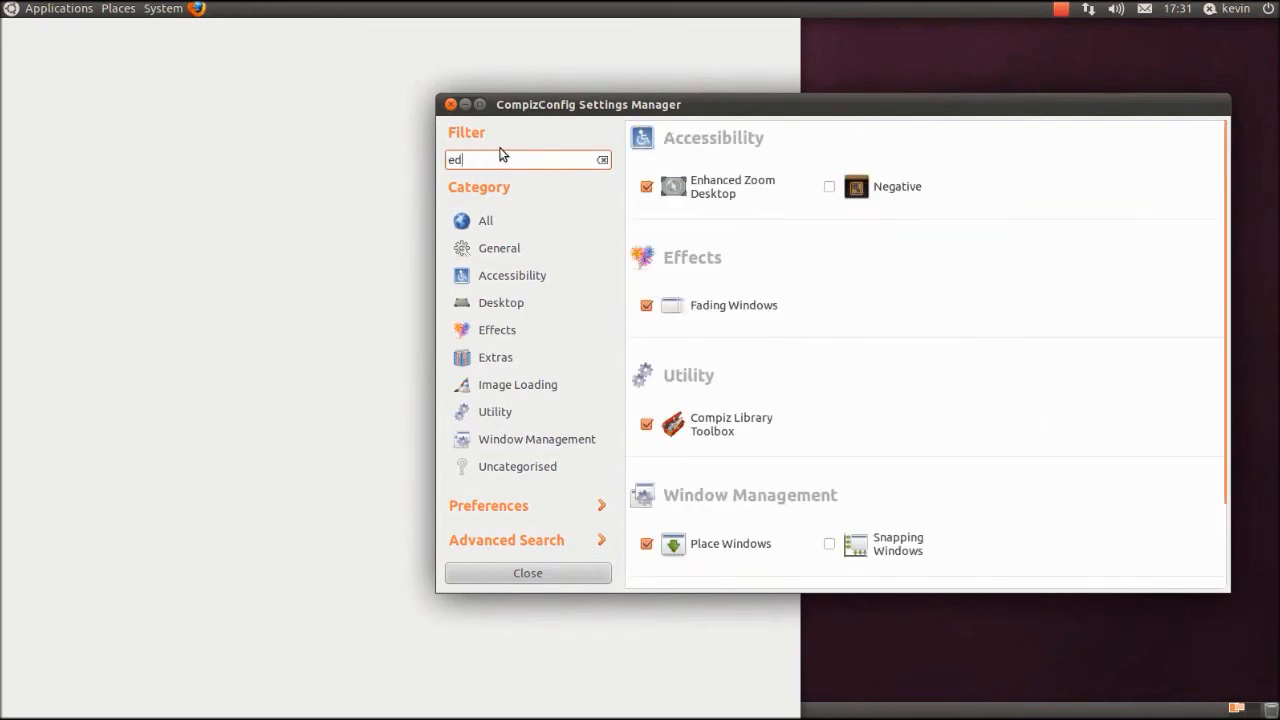
mouse_move(730, 186)
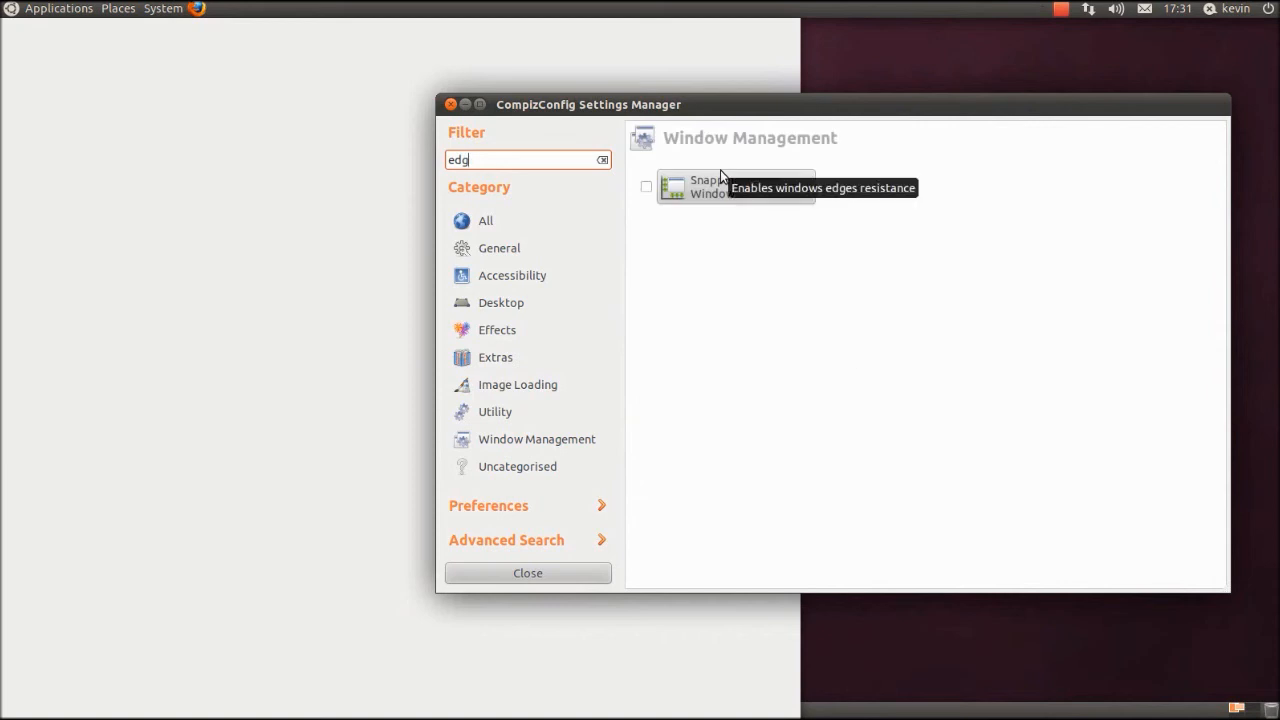
left_click(646, 186)
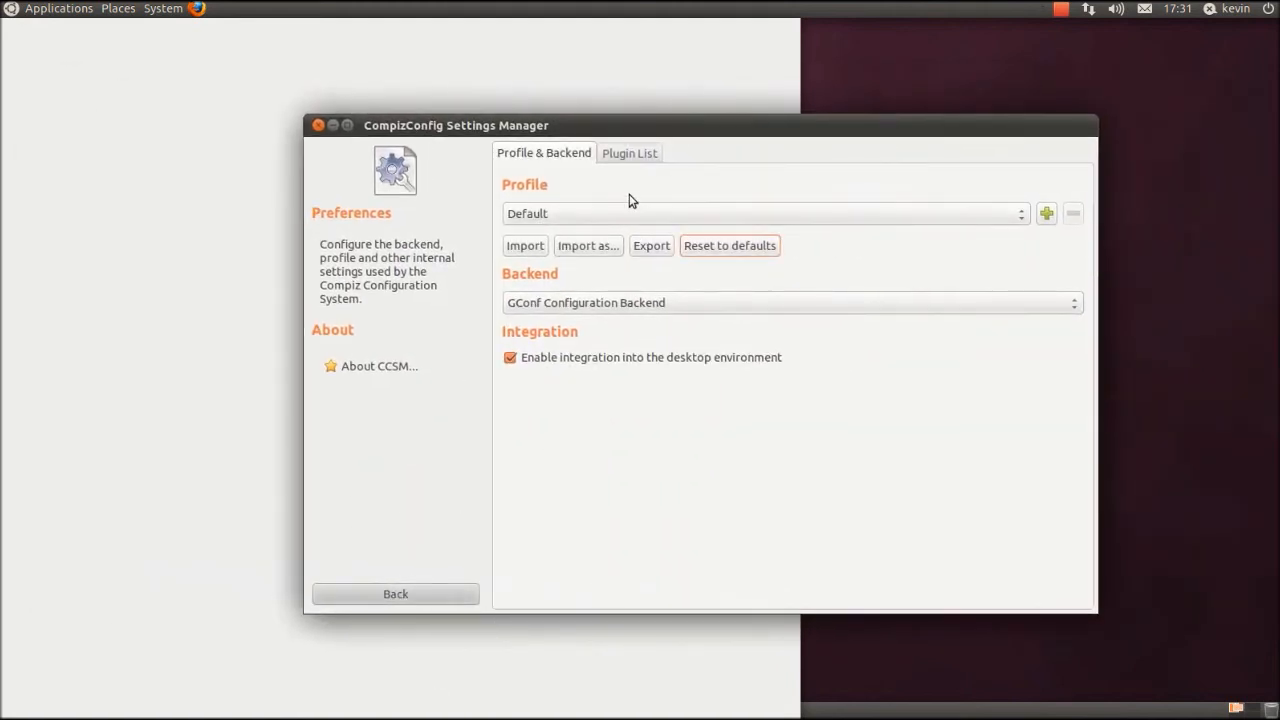
mouse_move(744, 256)
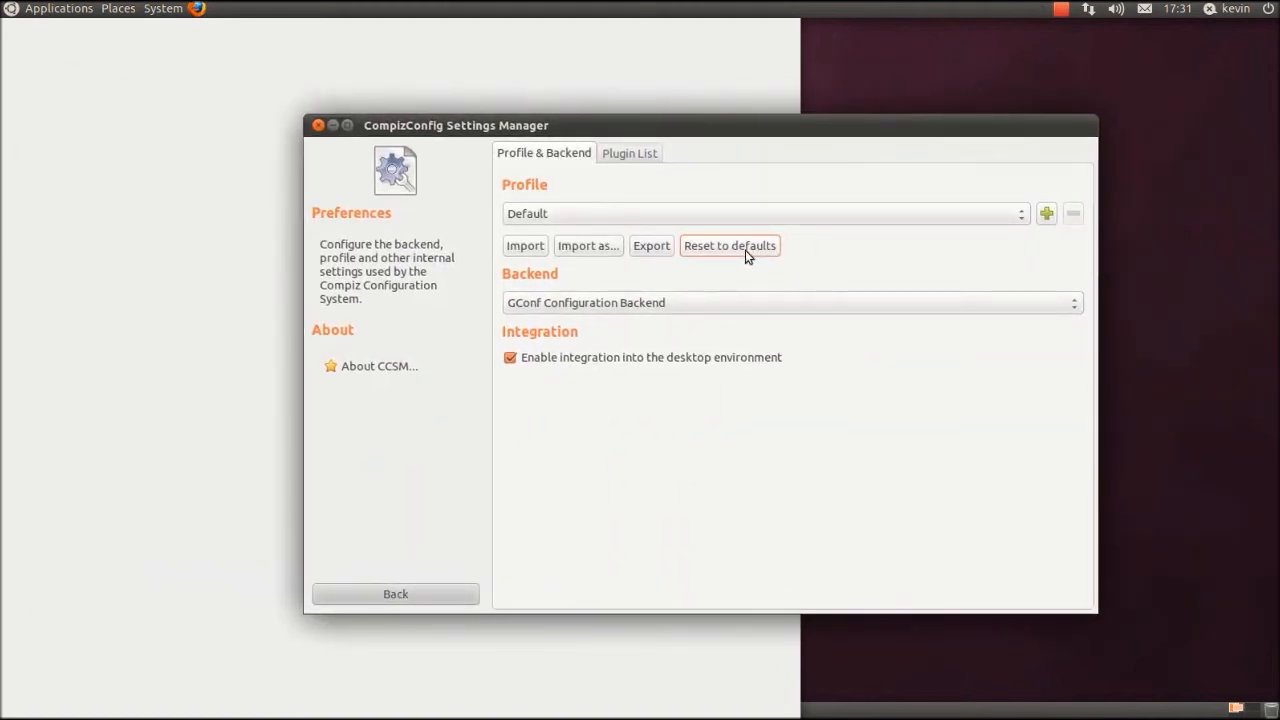
Step: Choose the unity profile from the Profile dropdown, bringing up the Unity desktop
left_click(764, 212)
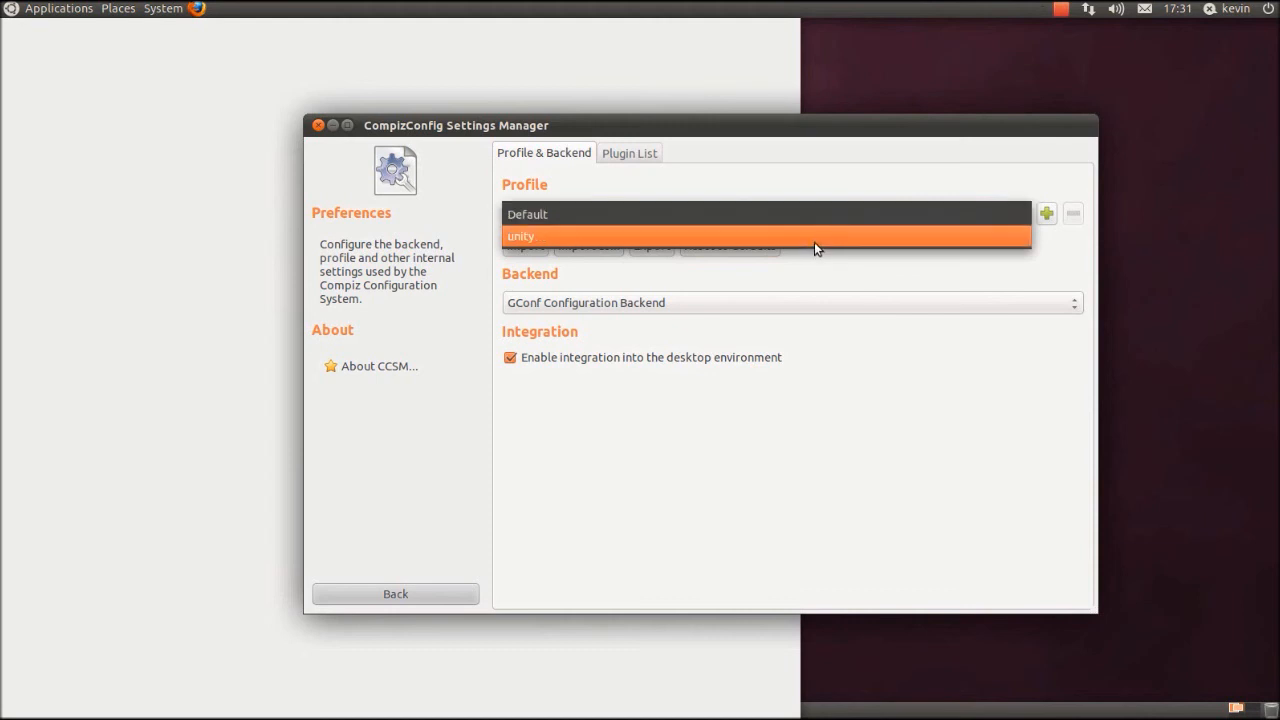
left_click(520, 236)
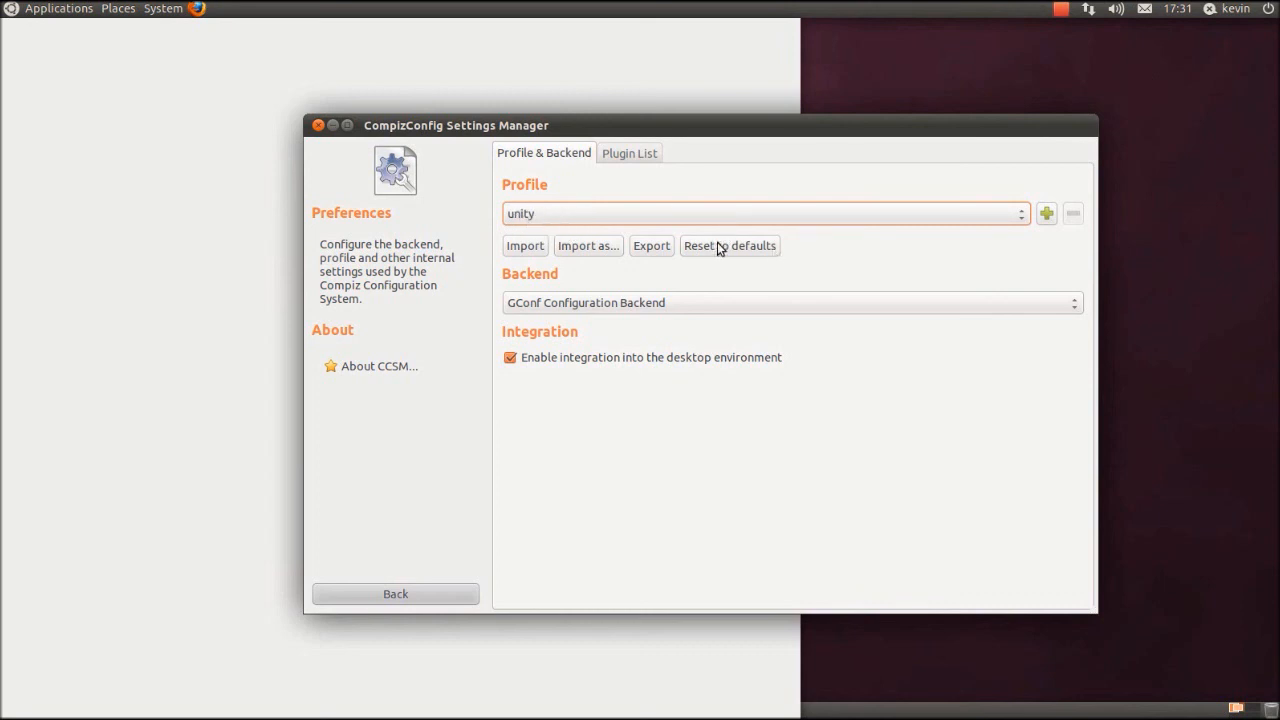
mouse_move(732, 258)
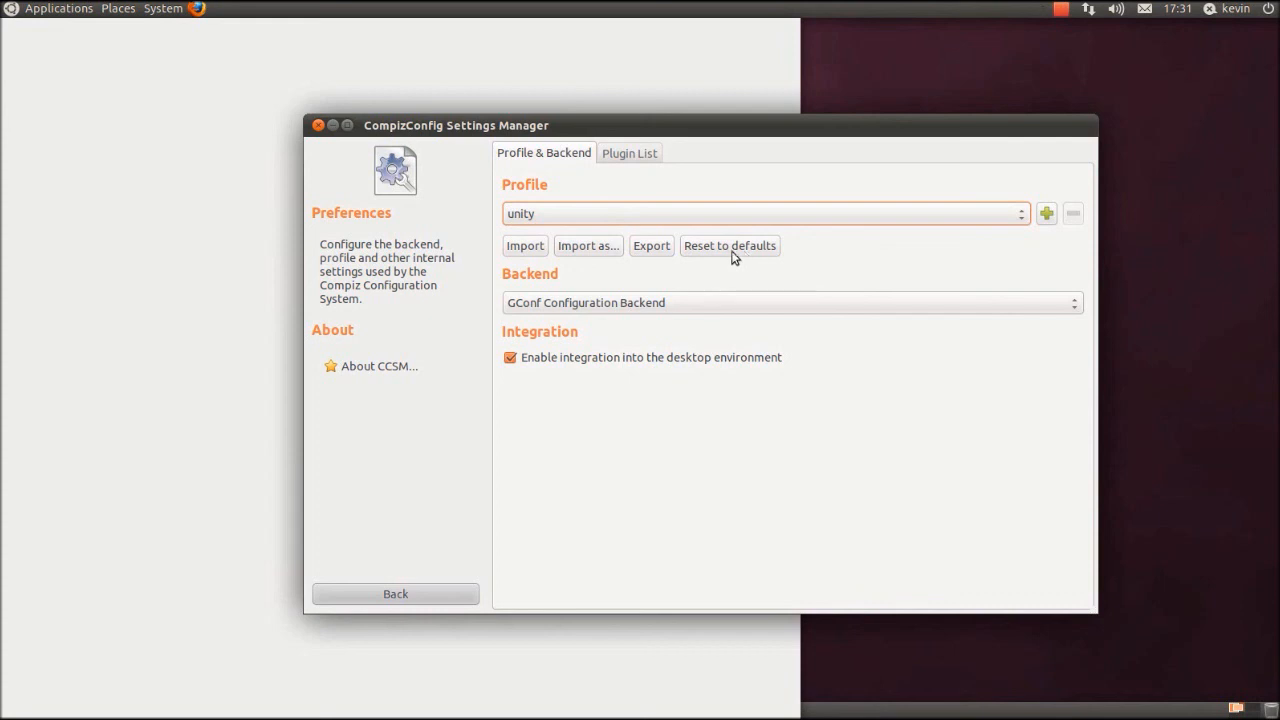
mouse_move(520, 184)
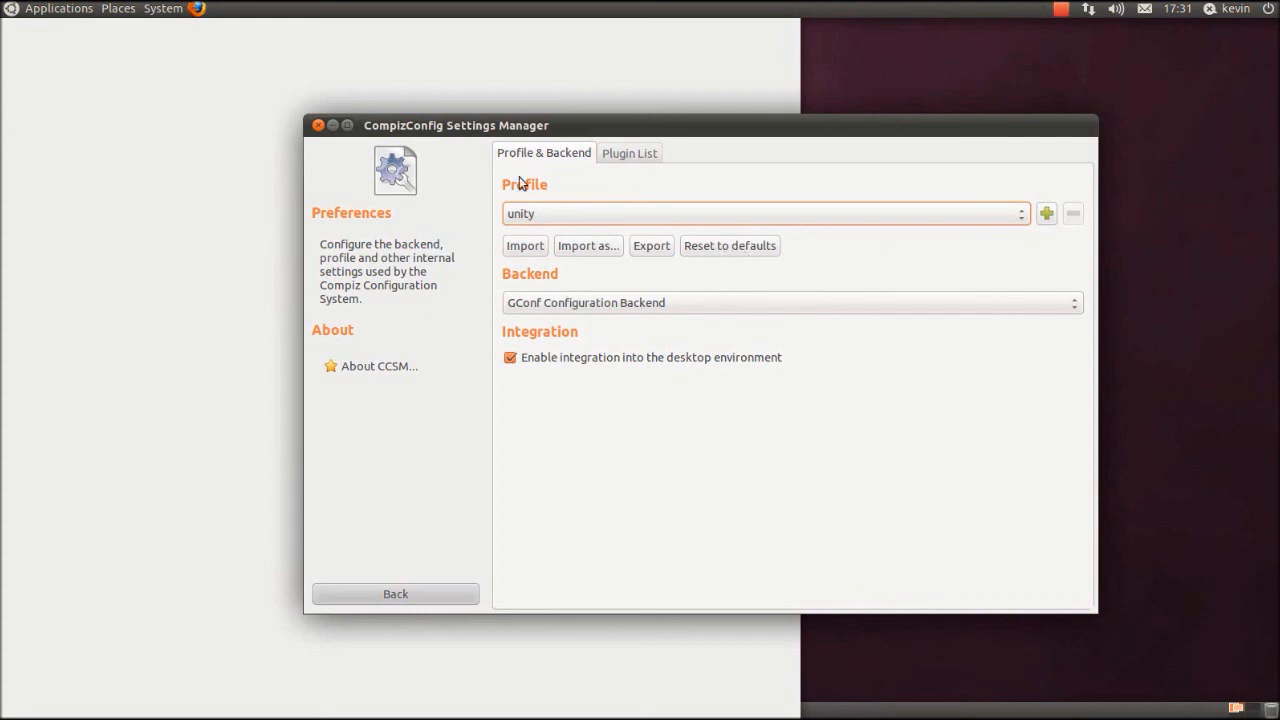
mouse_move(736, 250)
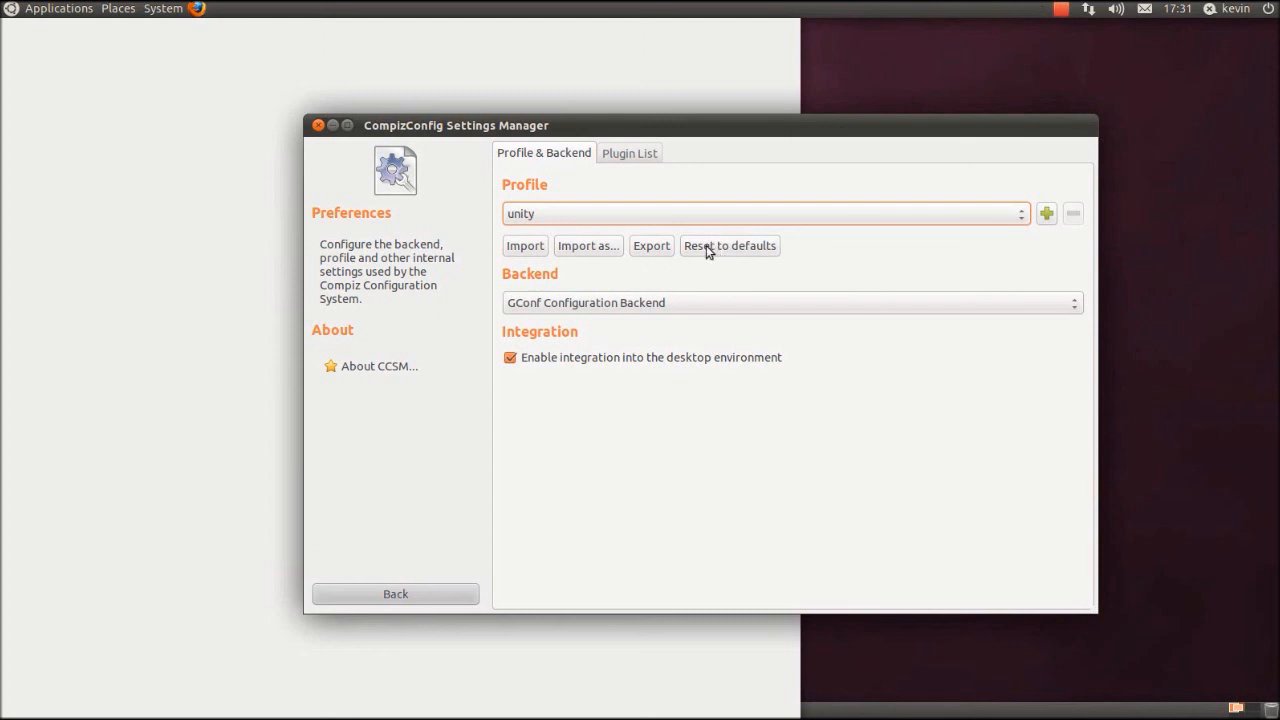
mouse_move(884, 148)
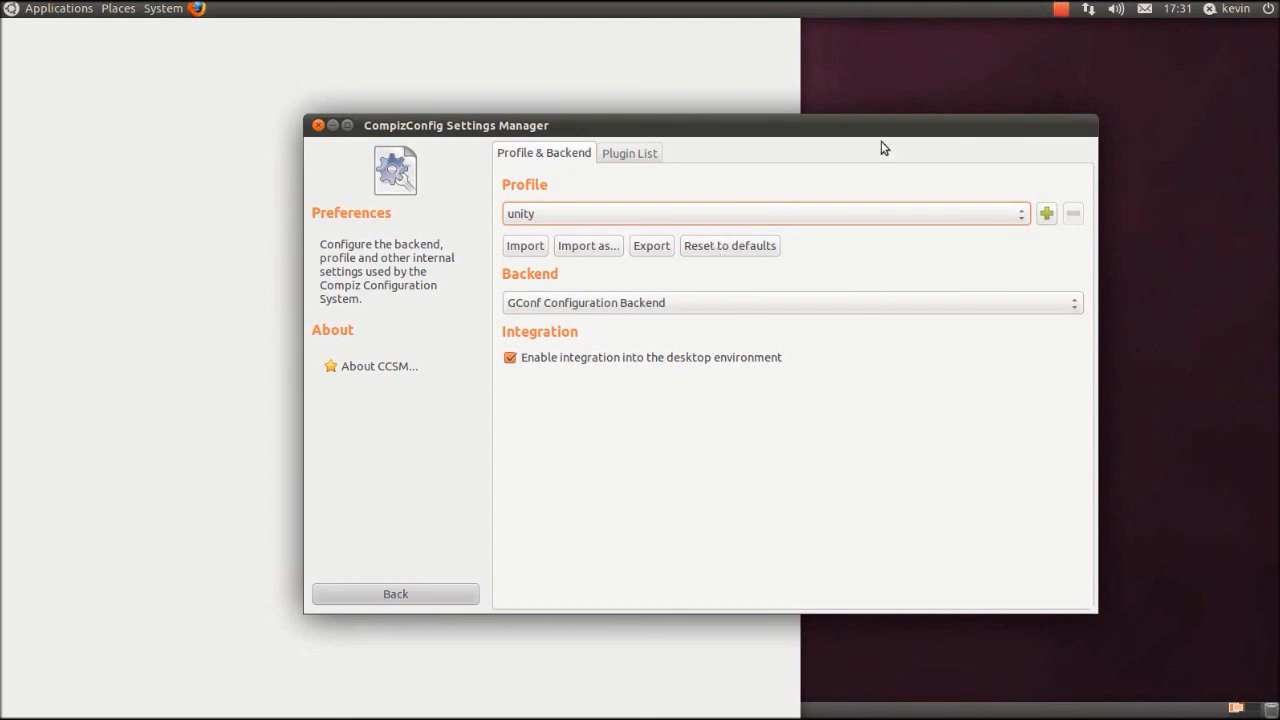
mouse_move(1004, 60)
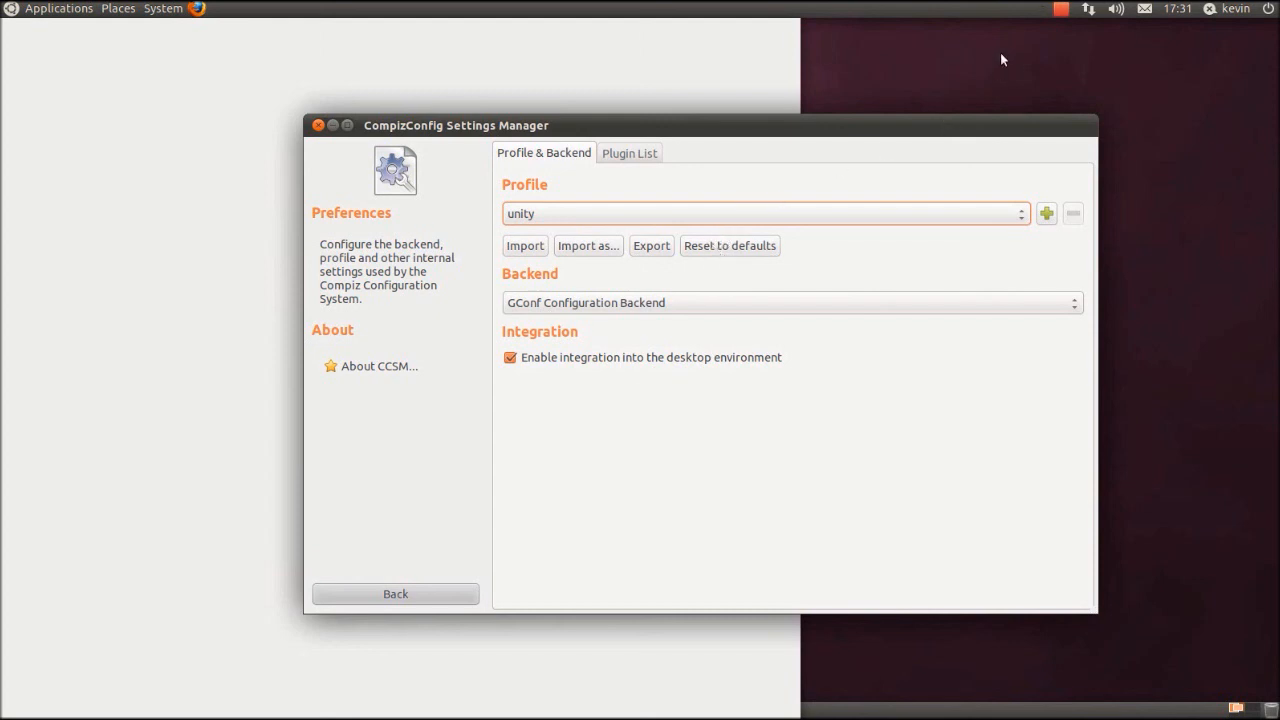
mouse_move(896, 190)
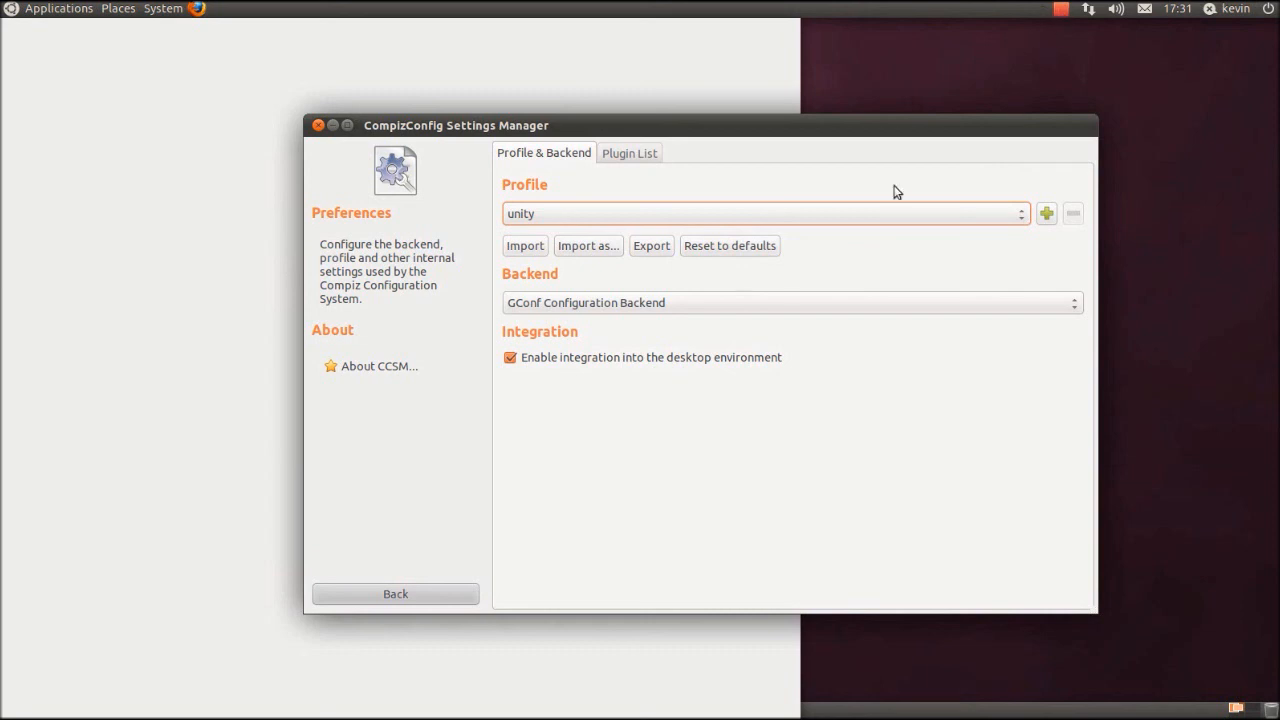
mouse_move(712, 108)
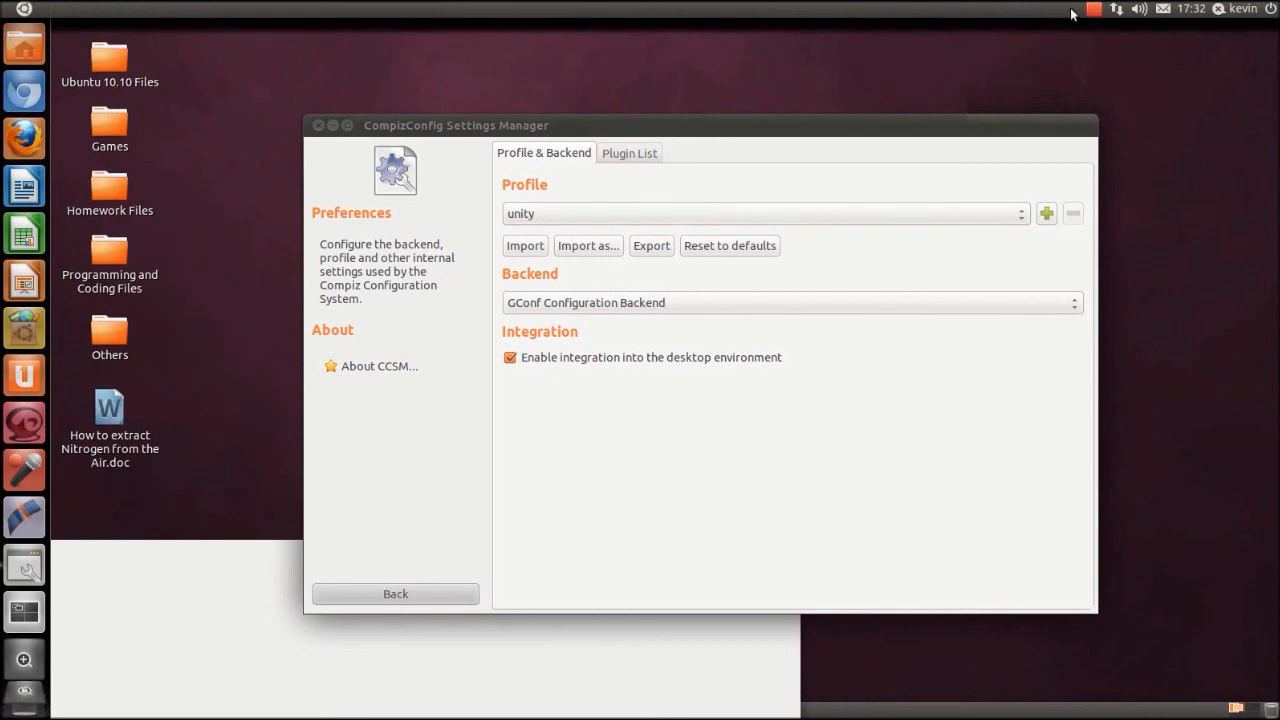
left_click(1092, 8)
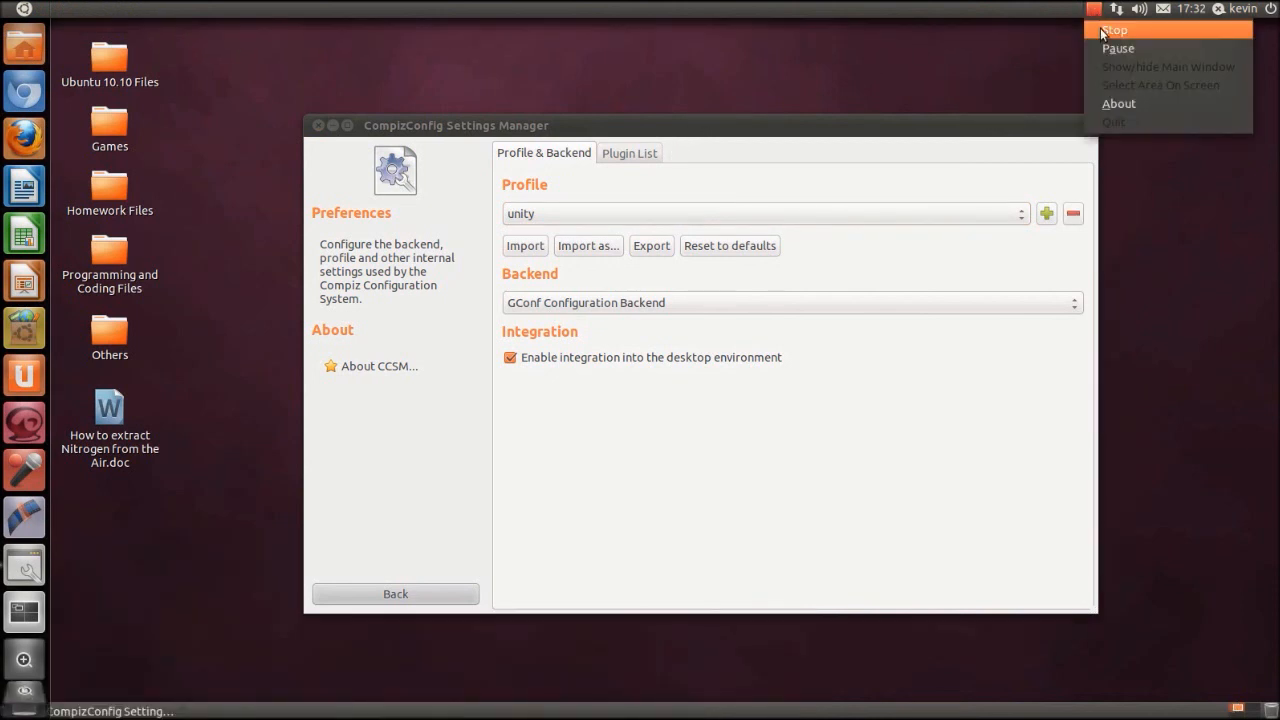